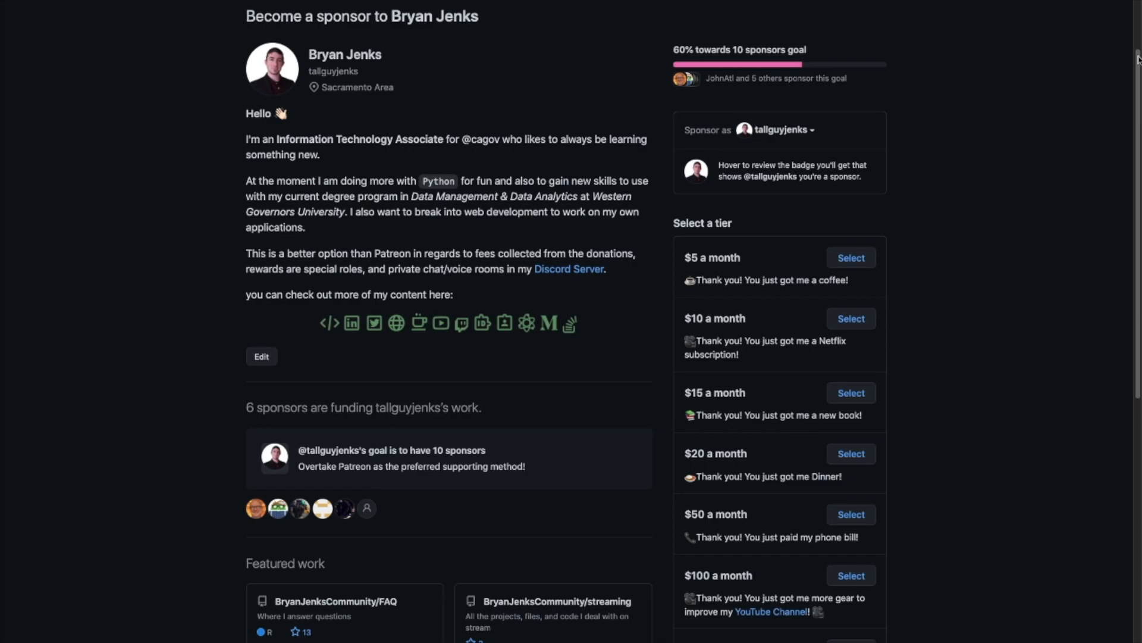
# Scroll through the GitHub Sponsors page, then go to the YouTube channel's home page
pyautogui.scroll(-3)
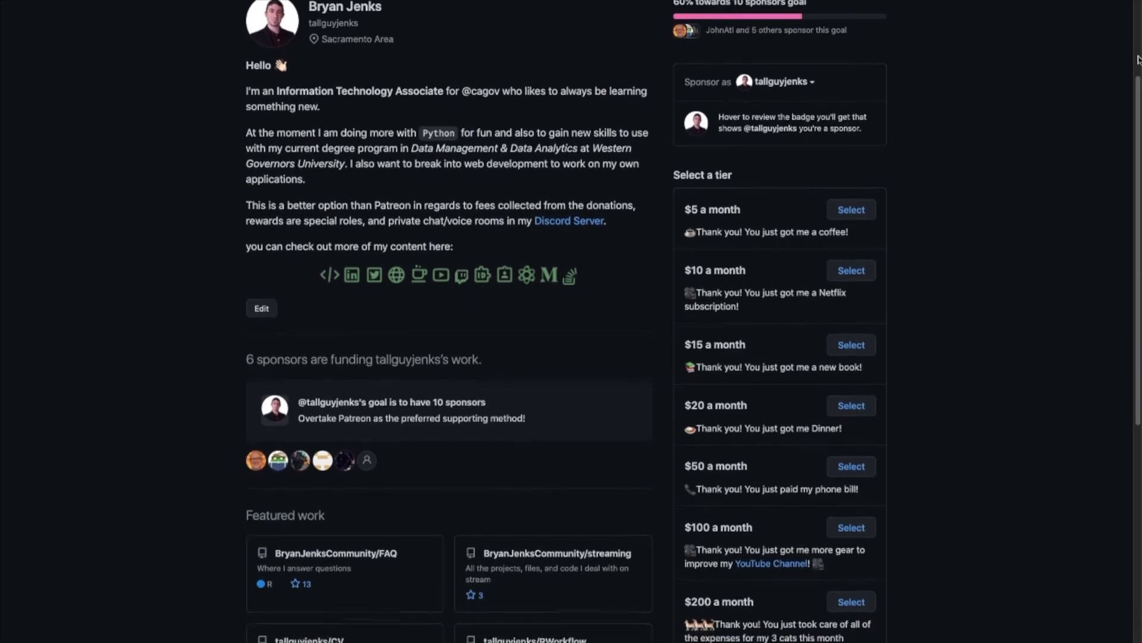
pyautogui.scroll(-3)
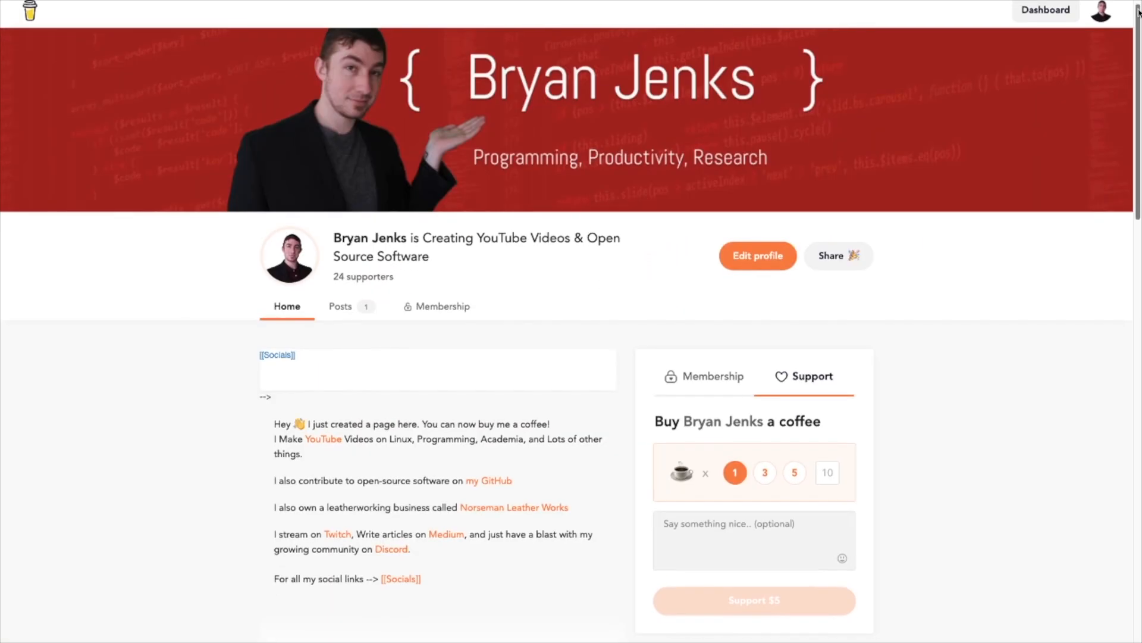
pyautogui.scroll(-3)
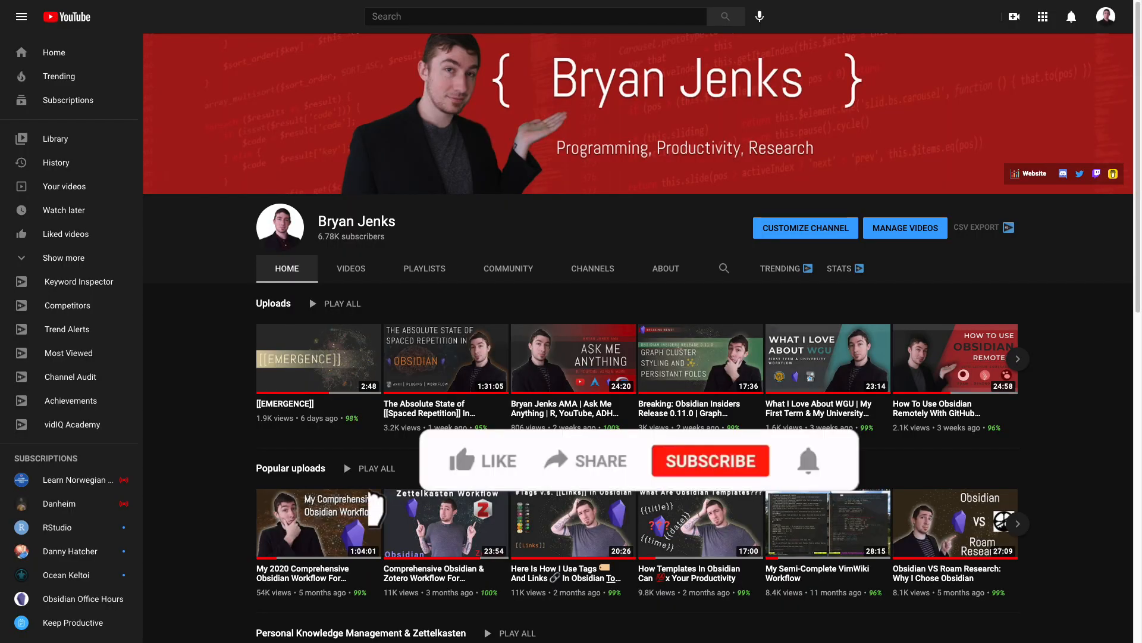
pyautogui.click(710, 460)
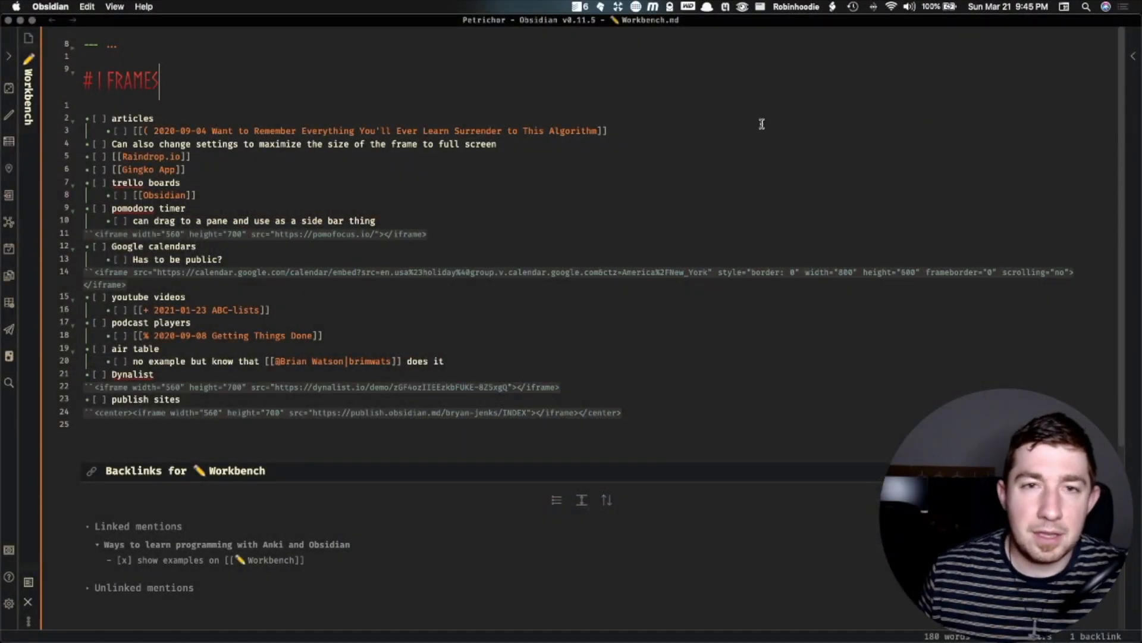
pyautogui.moveTo(527, 101)
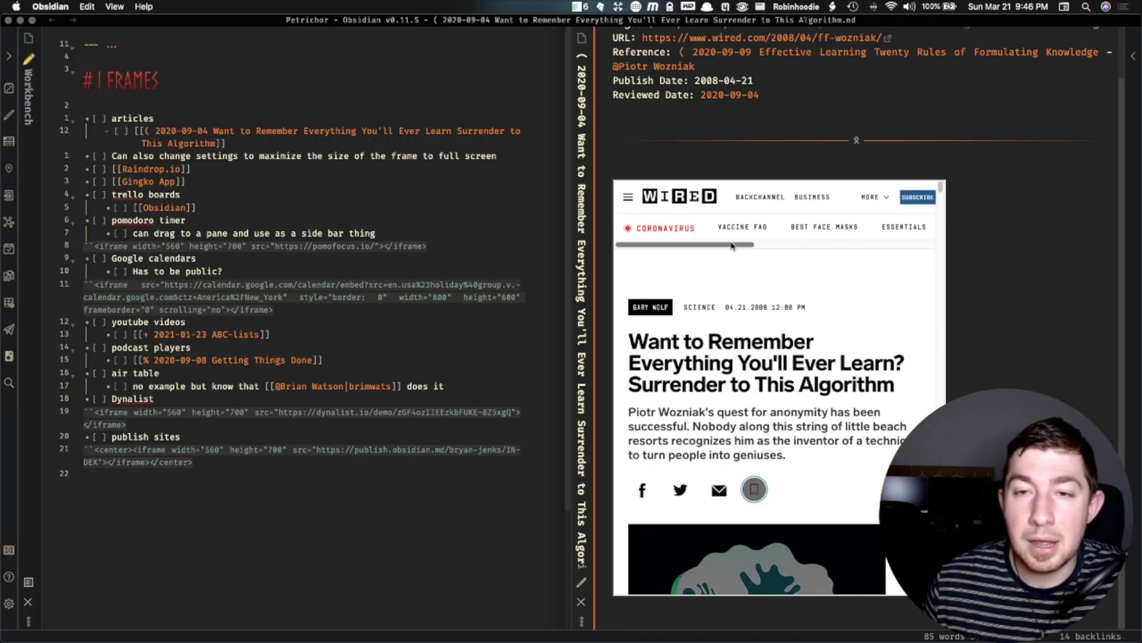
# Scroll down through the embedded Wired spaced-repetition article beside the IFRAMES checklist
pyautogui.scroll(-3)
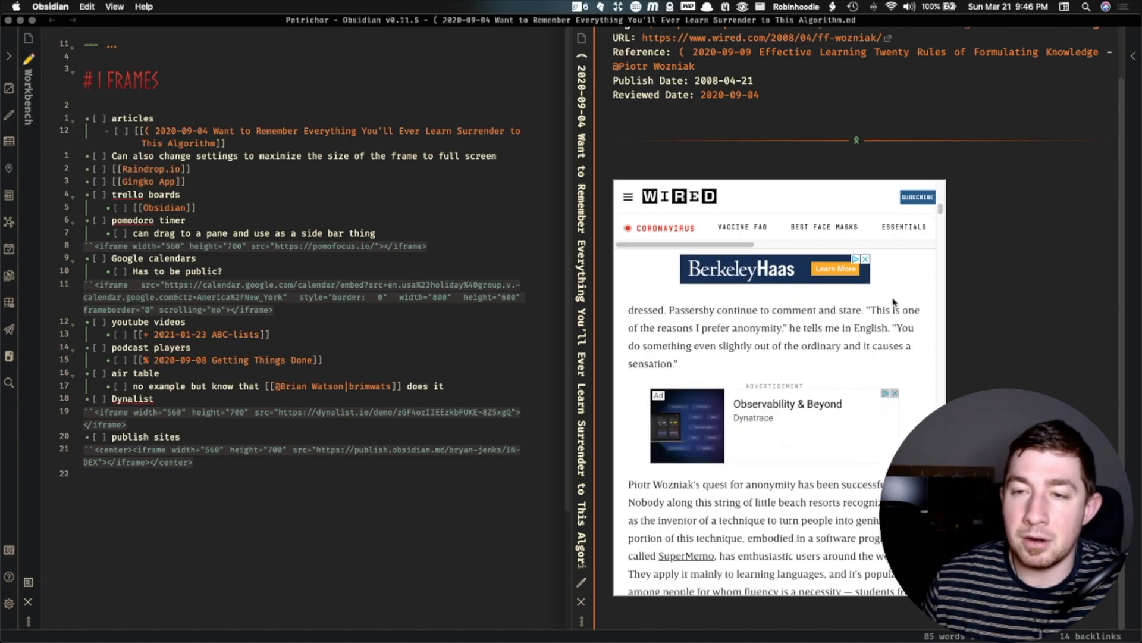
pyautogui.scroll(-3)
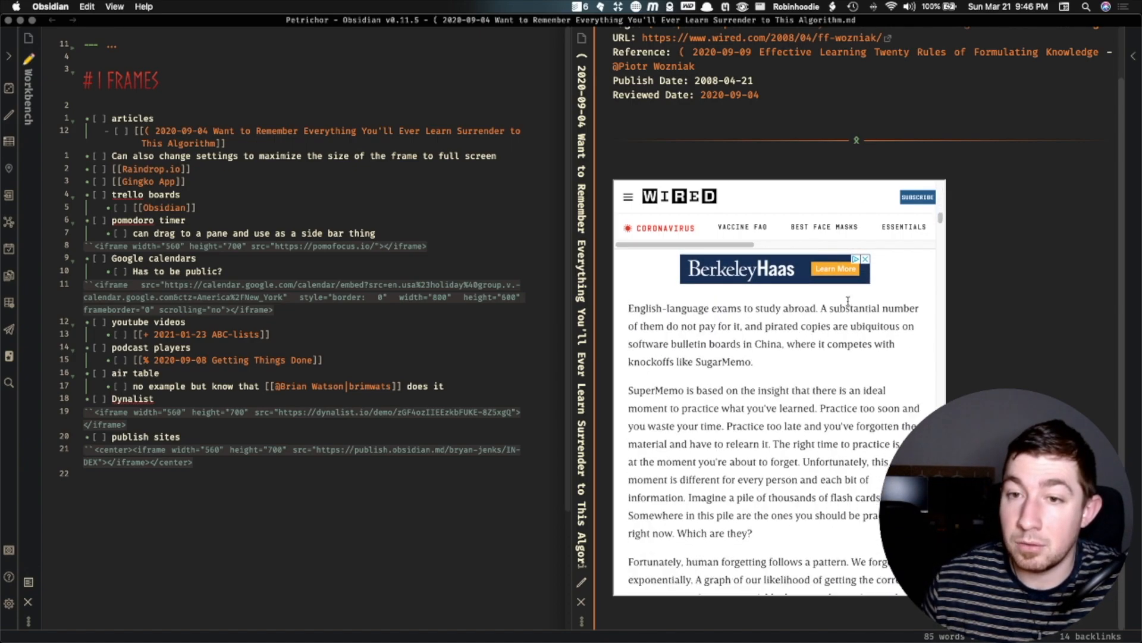
pyautogui.scroll(-3)
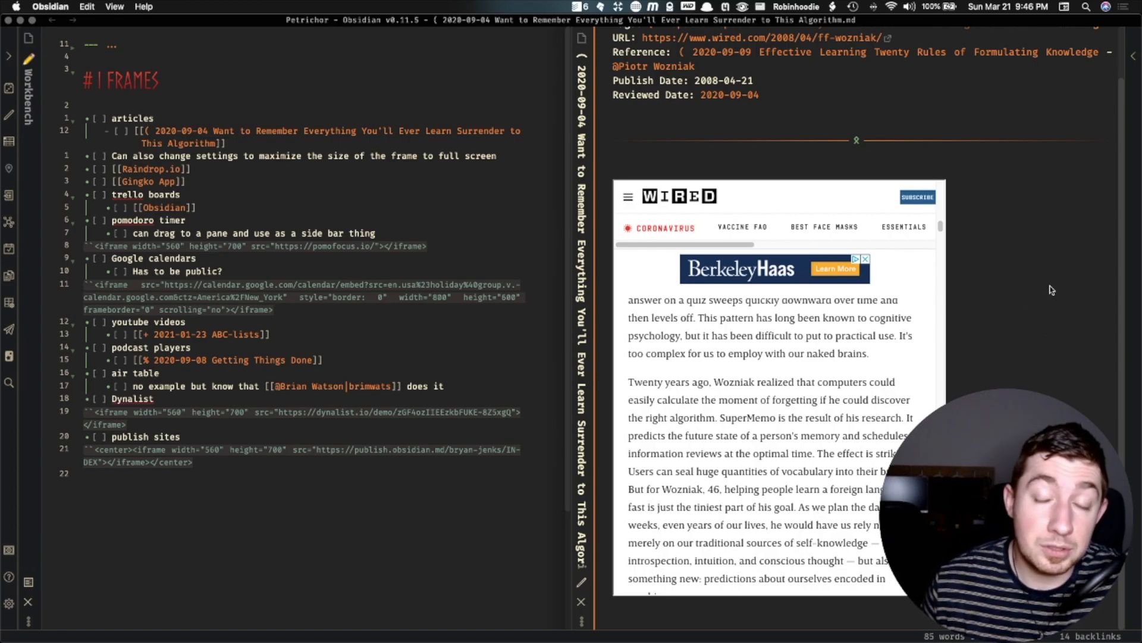
# Open the Wired article note via the command palette and type 'this is content' in the right column
pyautogui.press('cmd+p')
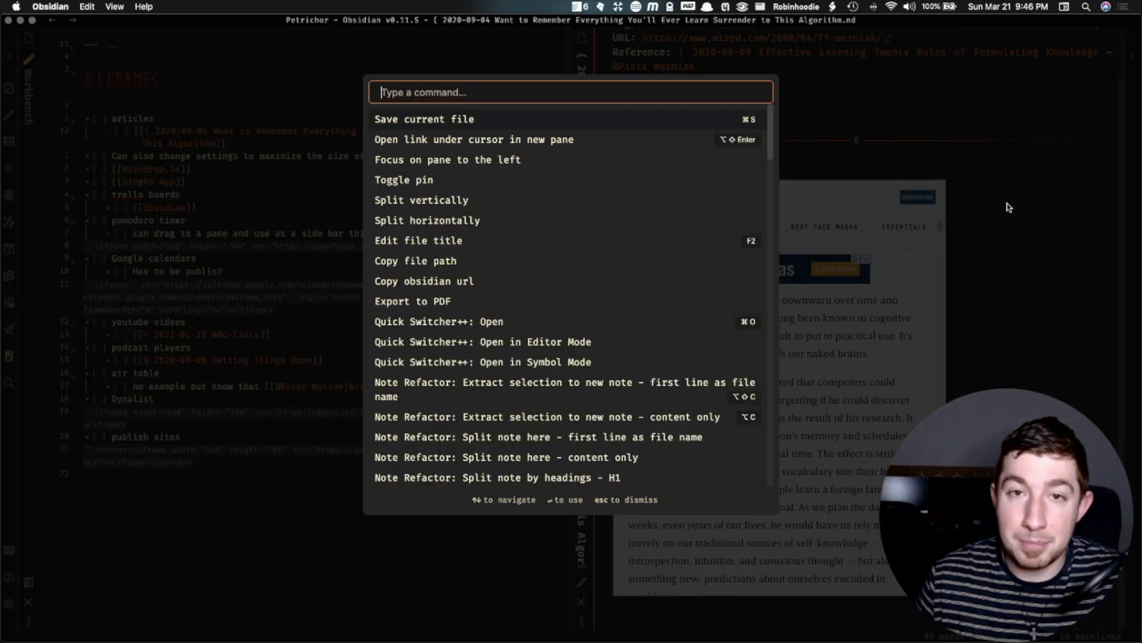
pyautogui.write('( 2020')
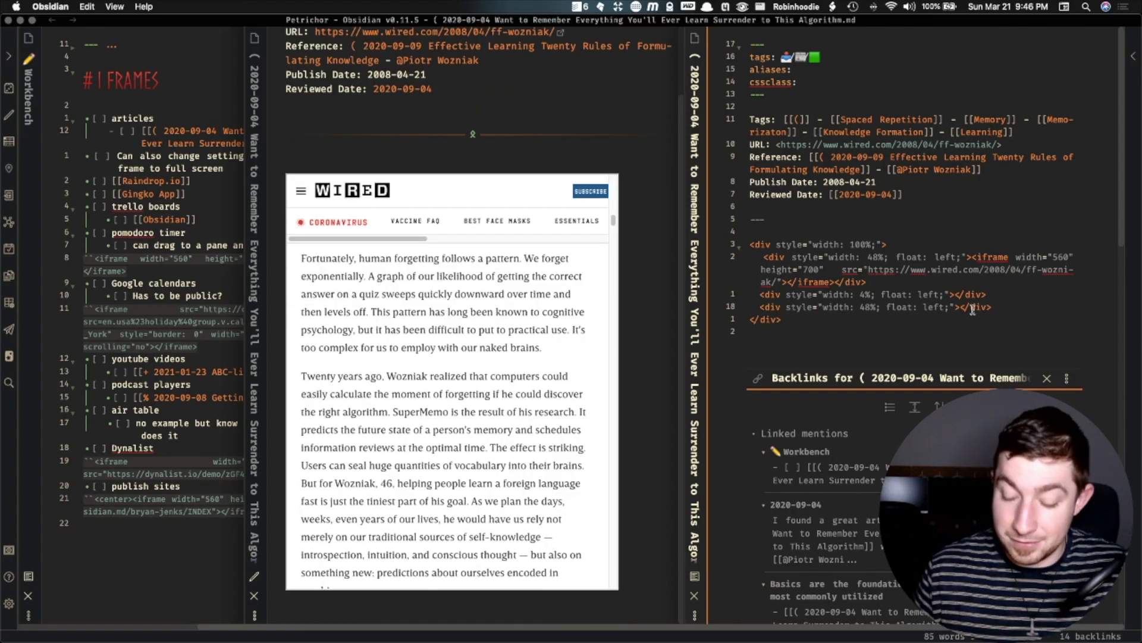
pyautogui.write('this is content')
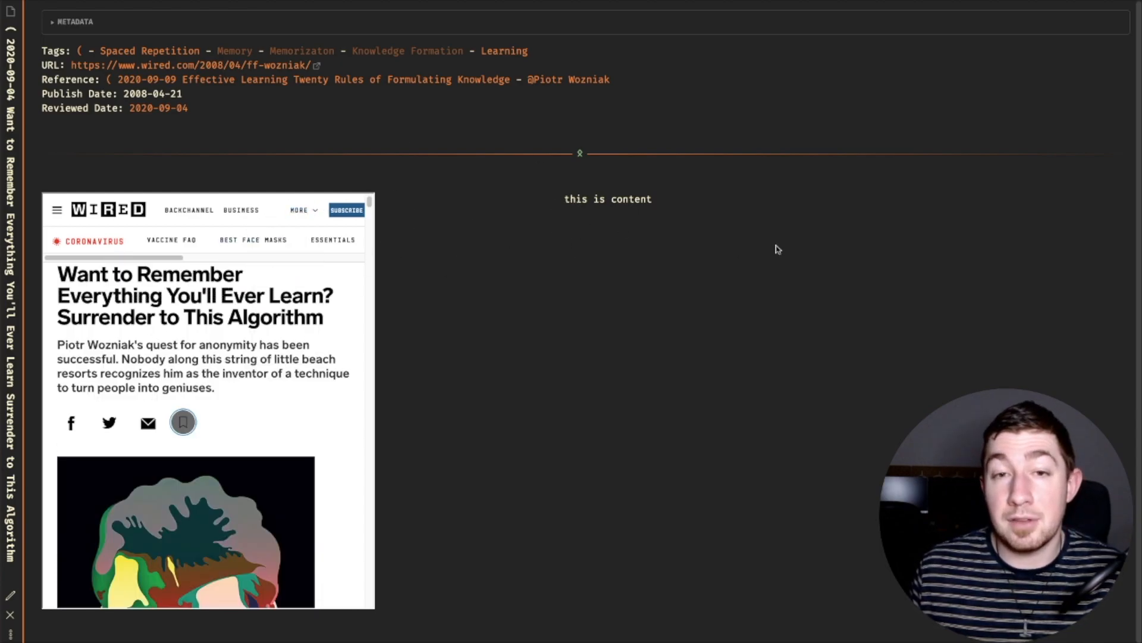
pyautogui.moveTo(587, 244)
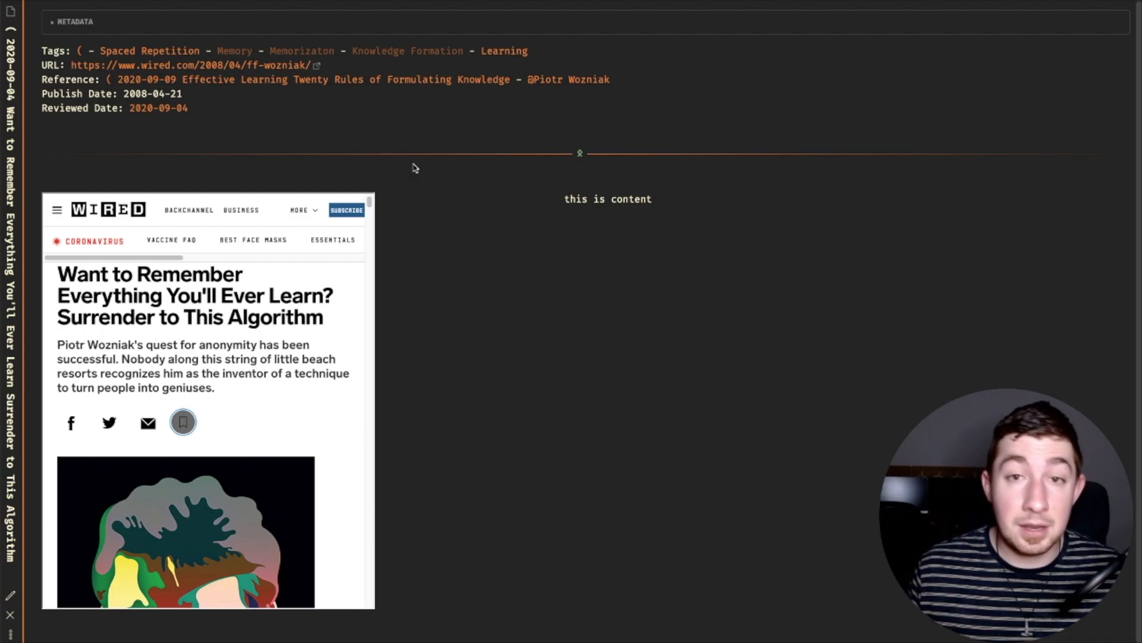
pyautogui.moveTo(711, 196)
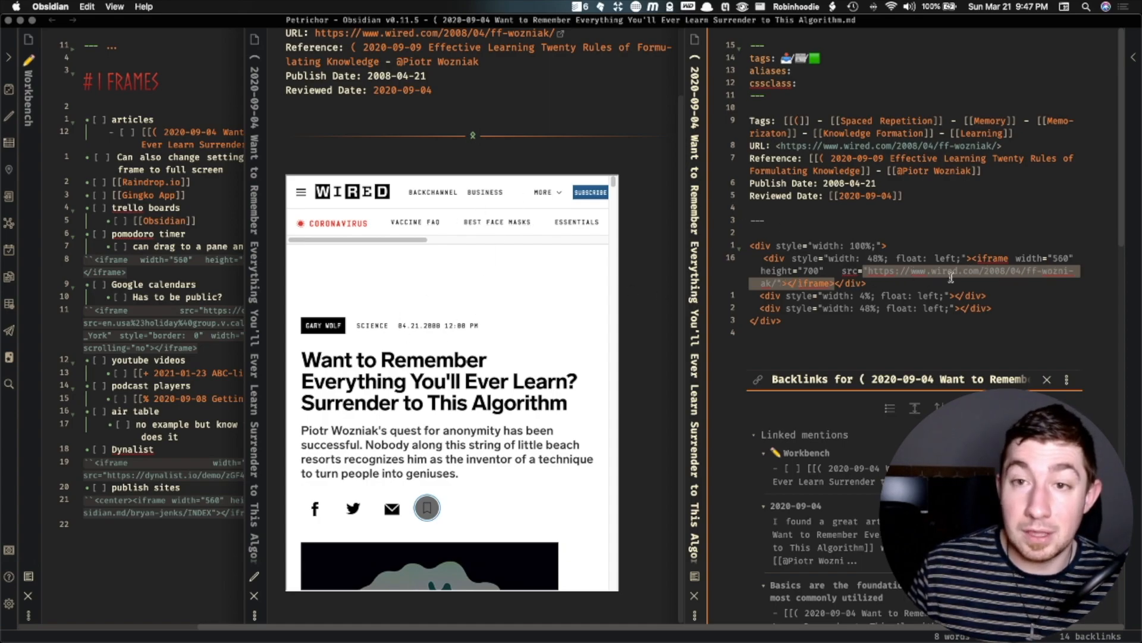
pyautogui.moveTo(458, 208)
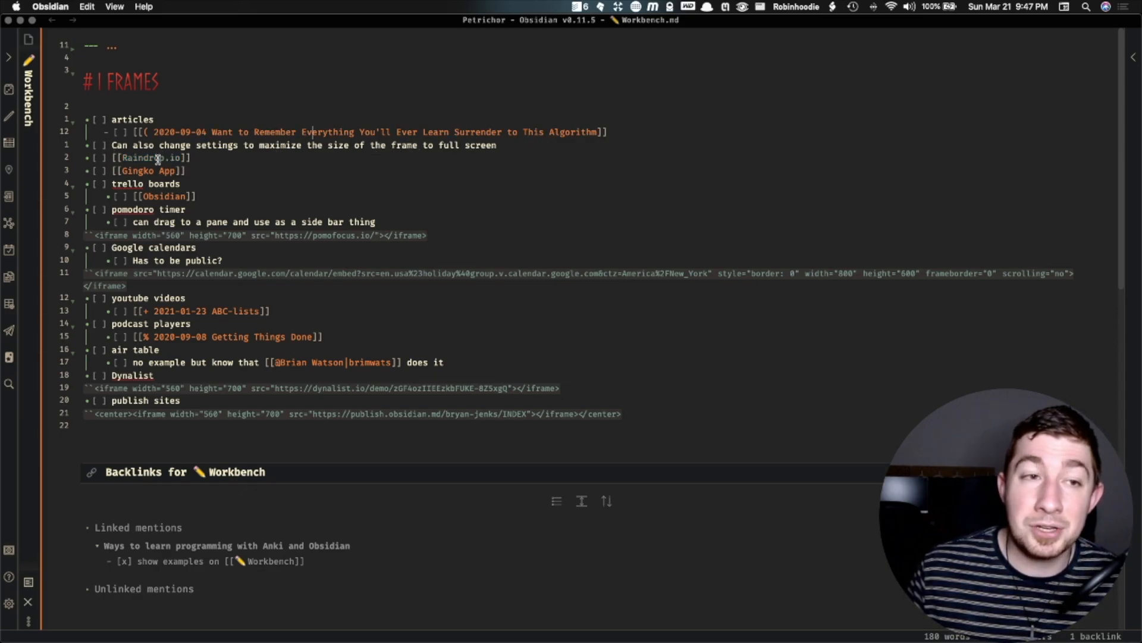
# Open the Raindrop.io note in a split pane showing its bookmarks library
pyautogui.click(150, 157)
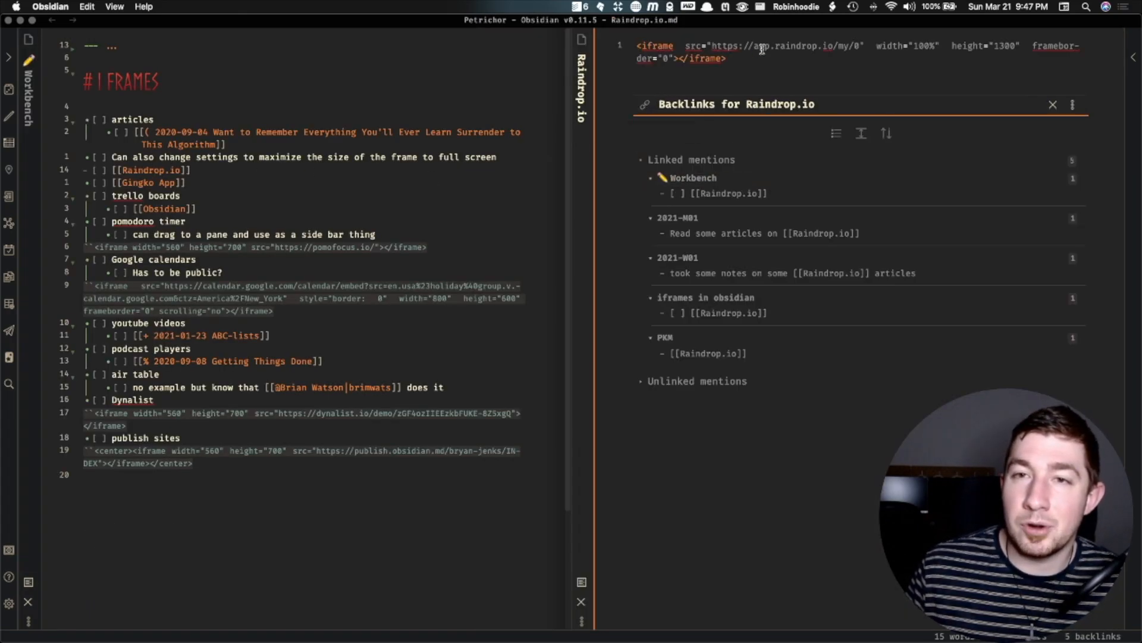
pyautogui.moveTo(718, 46); pyautogui.dragTo(856, 46)
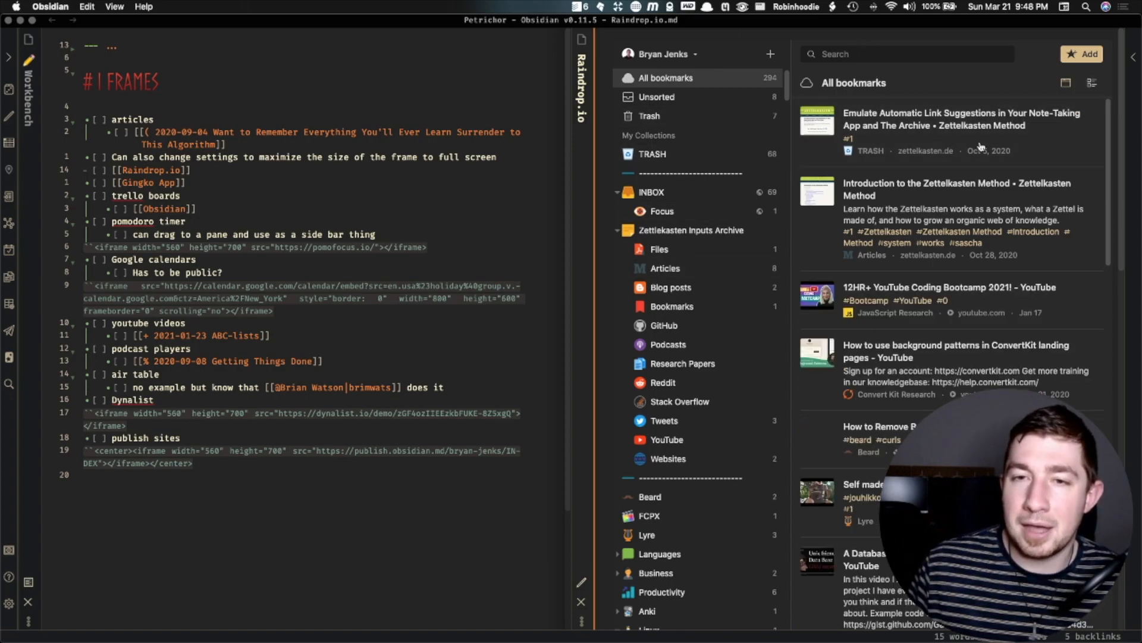
pyautogui.moveTo(821, 45)
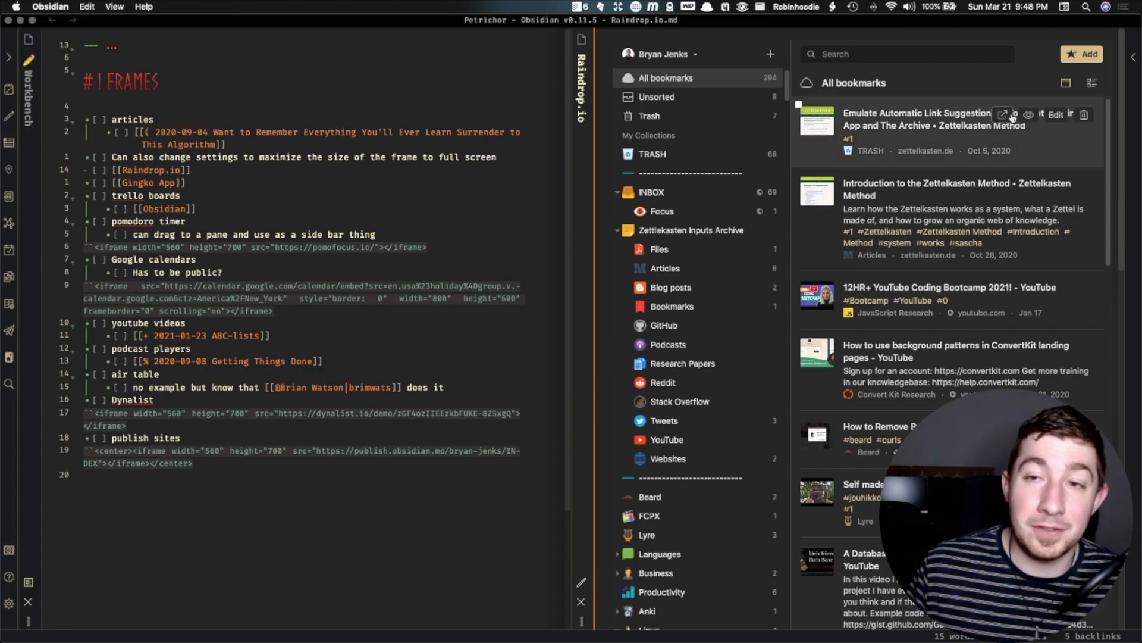
pyautogui.moveTo(334, 202)
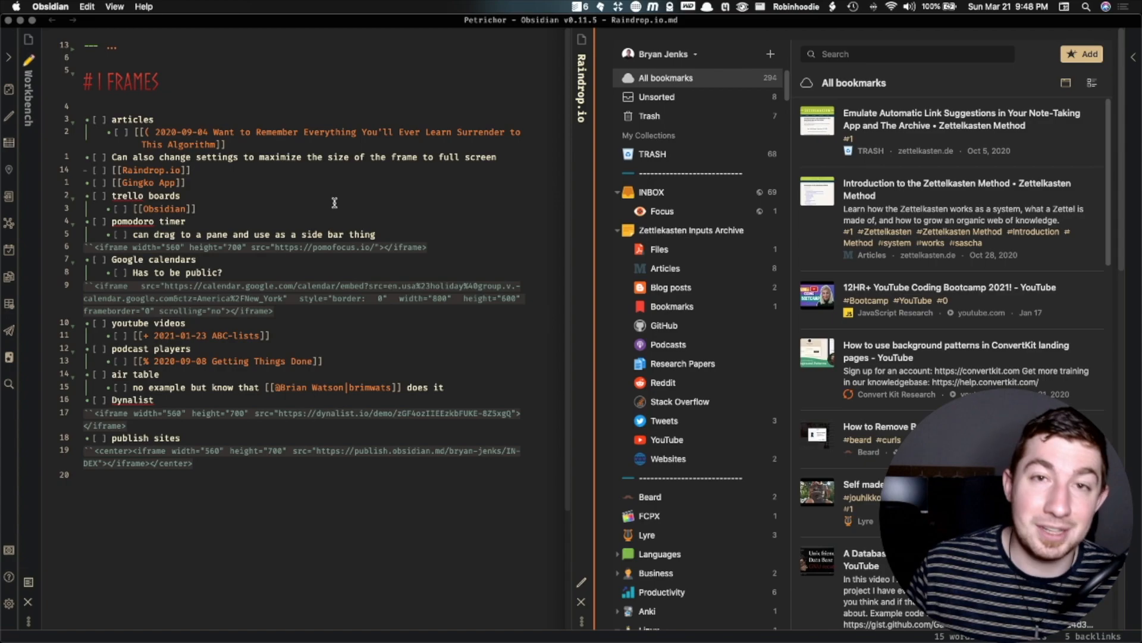
pyautogui.moveTo(377, 197)
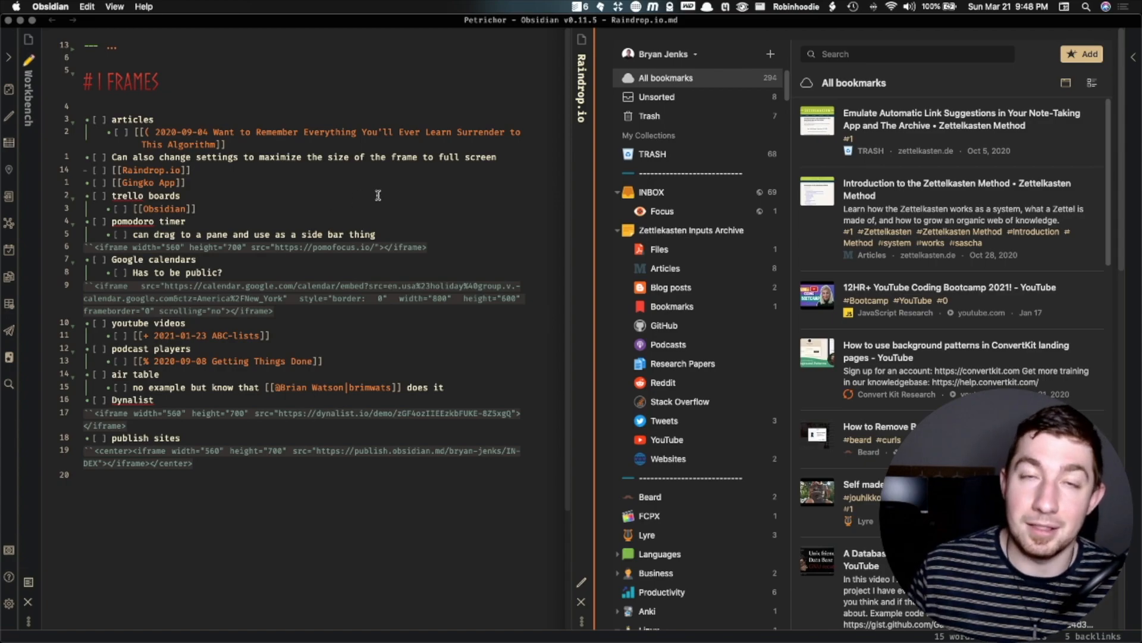
pyautogui.moveTo(570, 159)
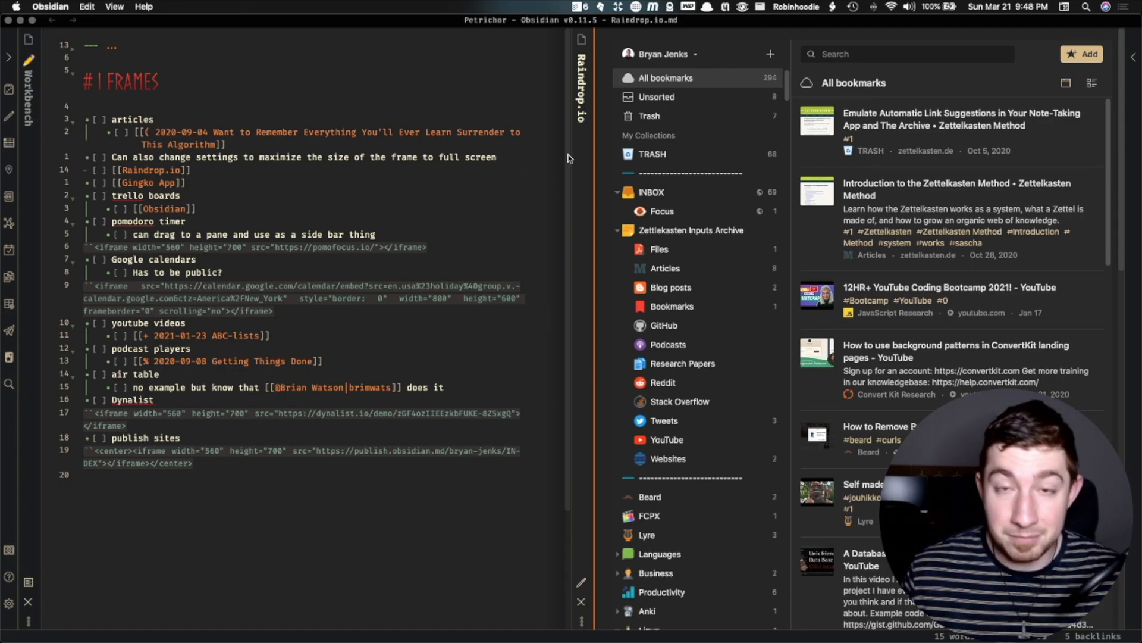
# Open the Gingko App note beside Workbench to view its Zotero workflow tree
pyautogui.click(153, 182)
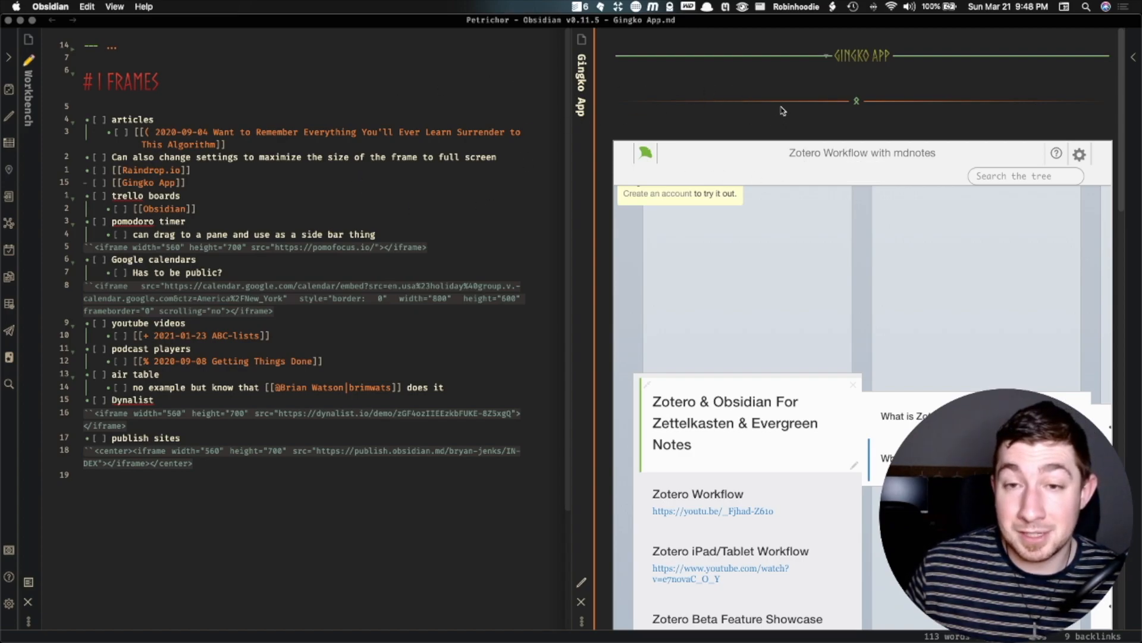
pyautogui.moveTo(787, 197)
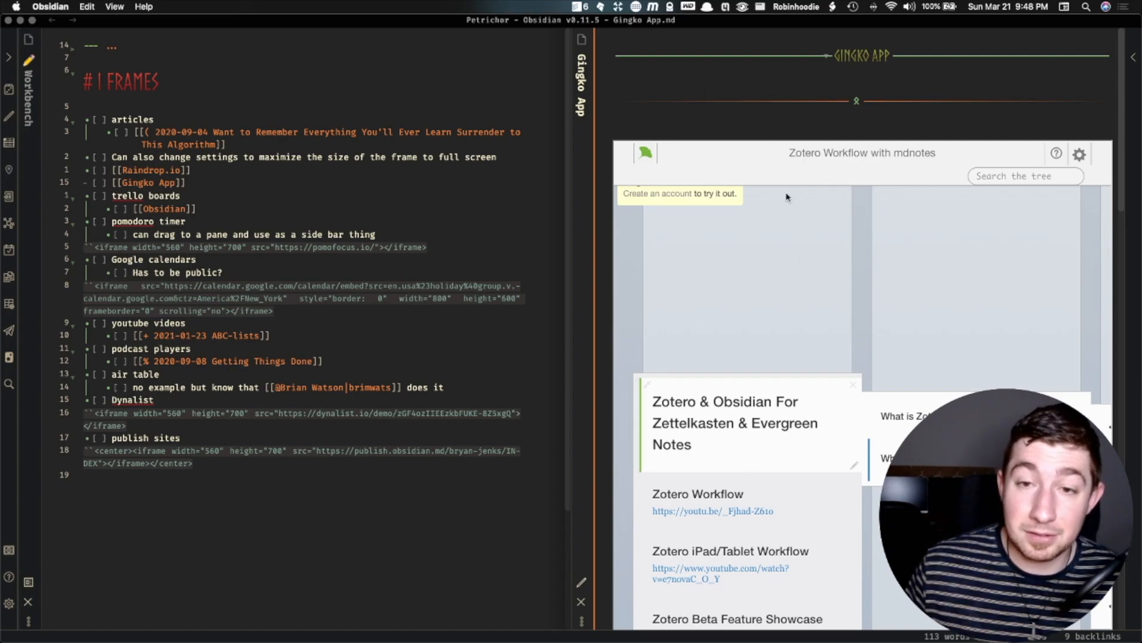
pyautogui.moveTo(800, 89)
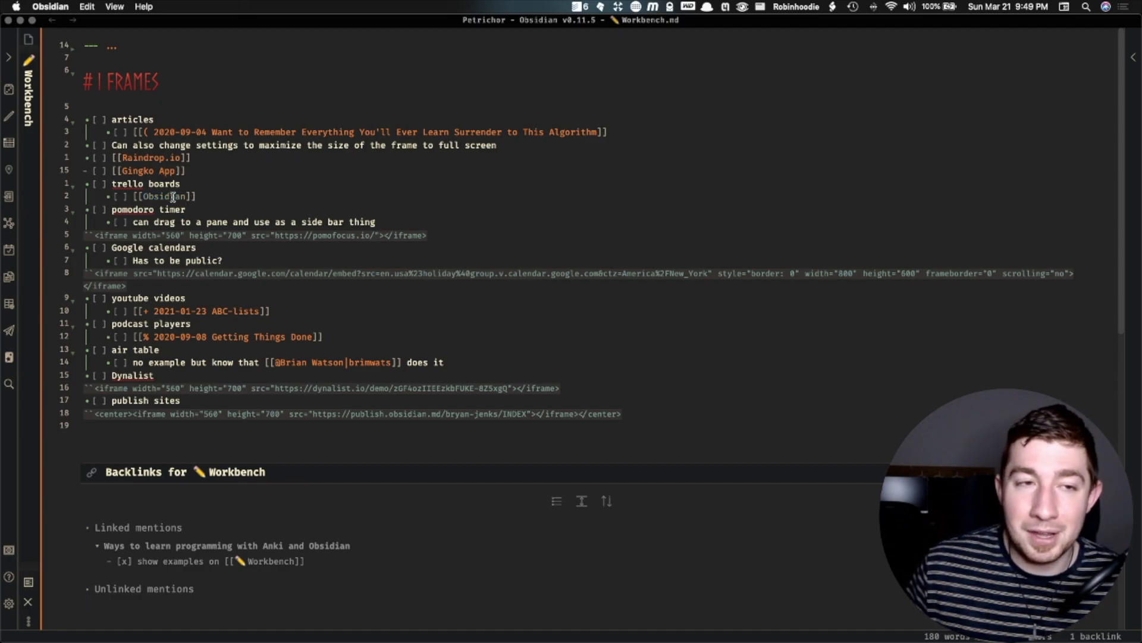
pyautogui.click(164, 196)
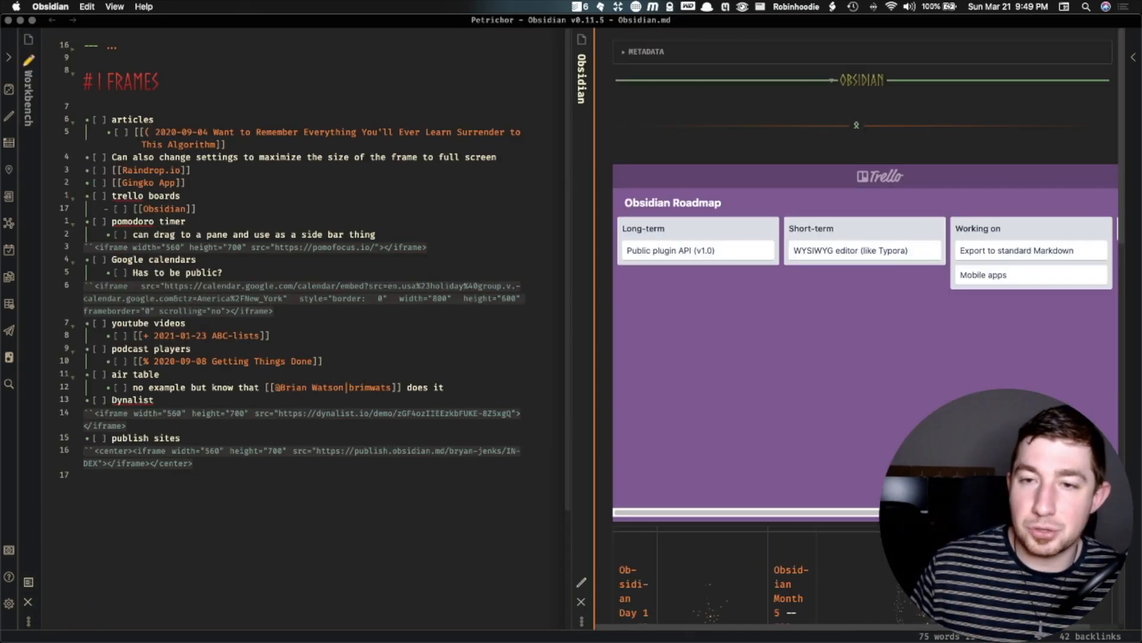
pyautogui.hscroll(3)
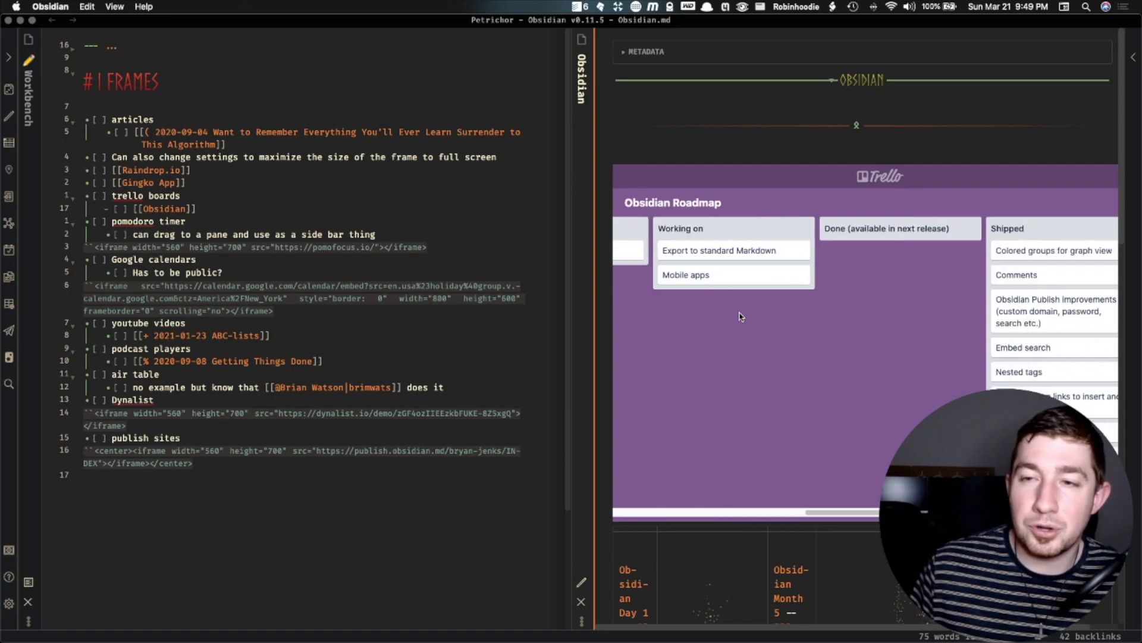
pyautogui.hscroll(-3)
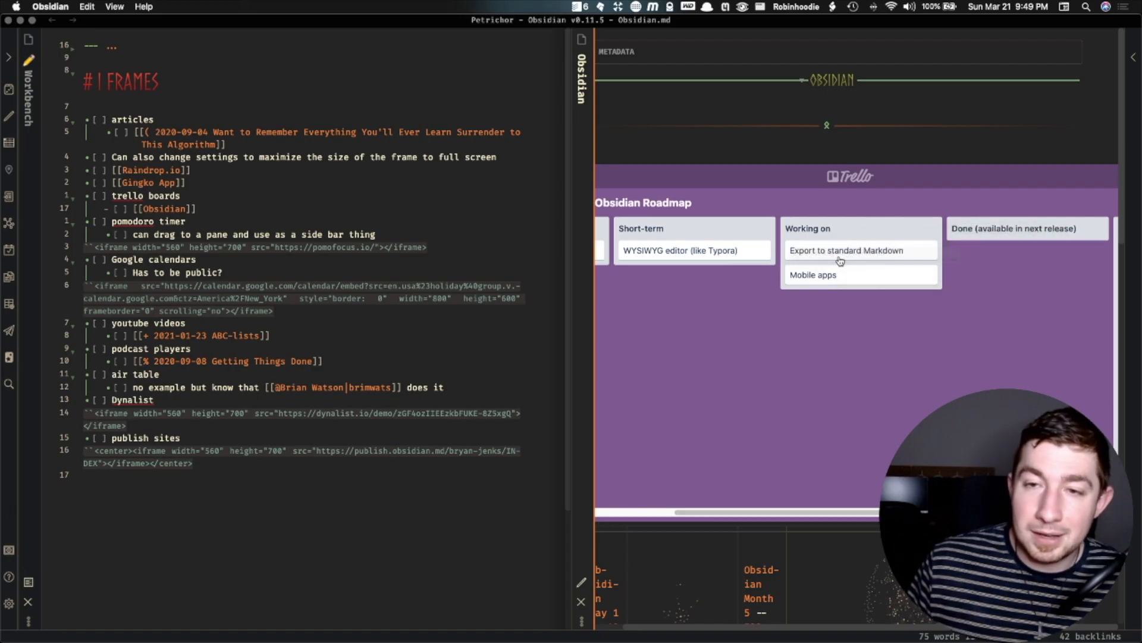
pyautogui.moveTo(813, 139)
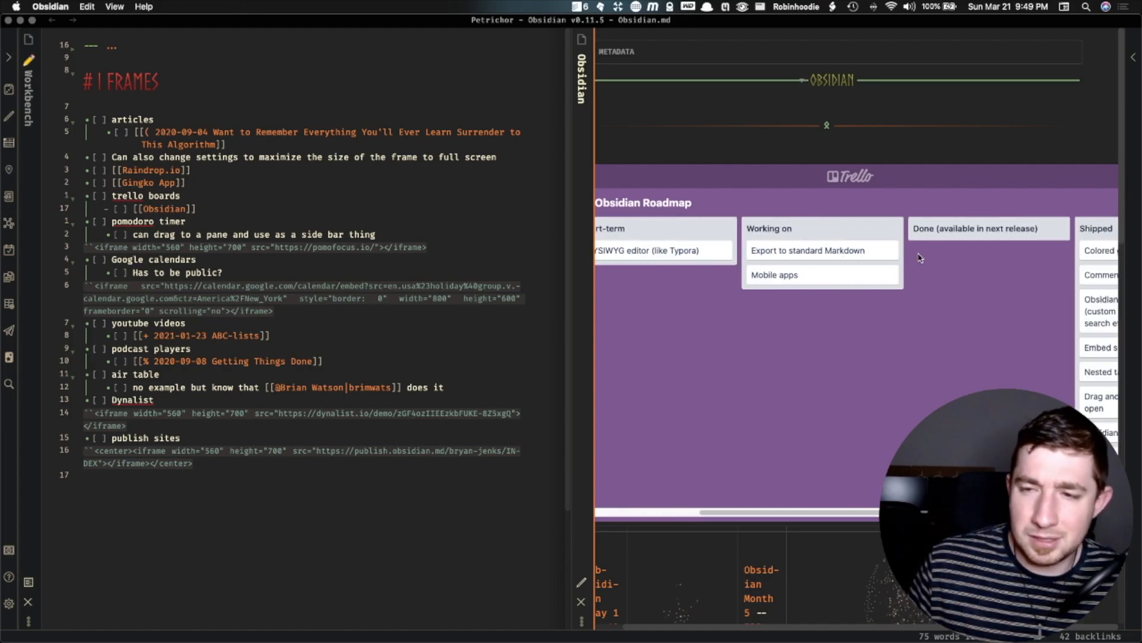
pyautogui.hscroll(-3)
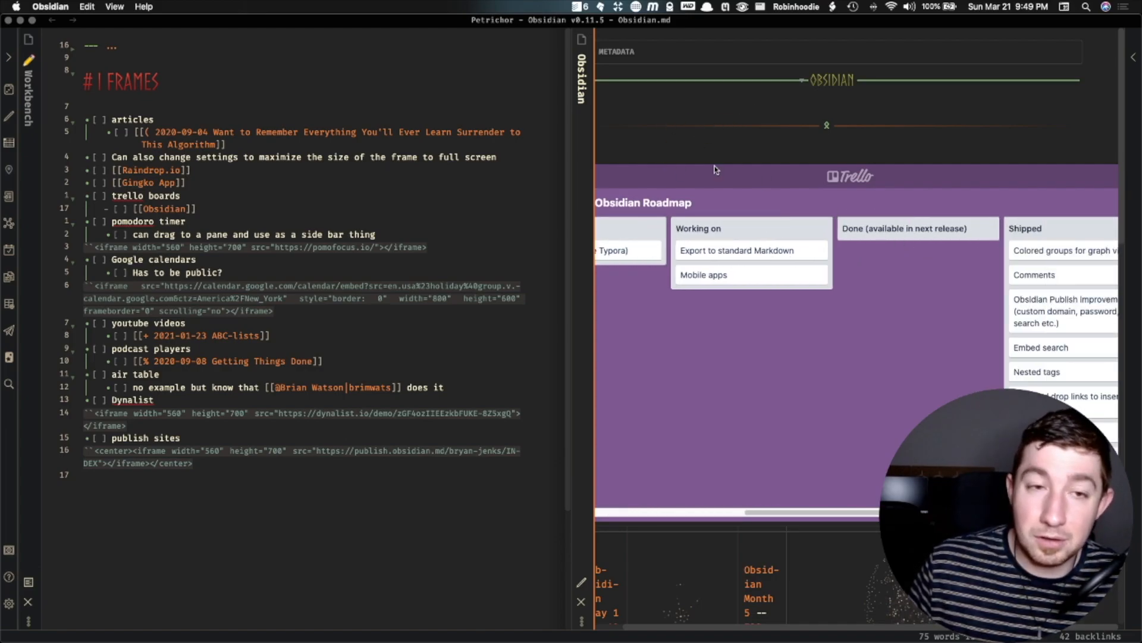
pyautogui.moveTo(874, 131)
pyautogui.write('[[')
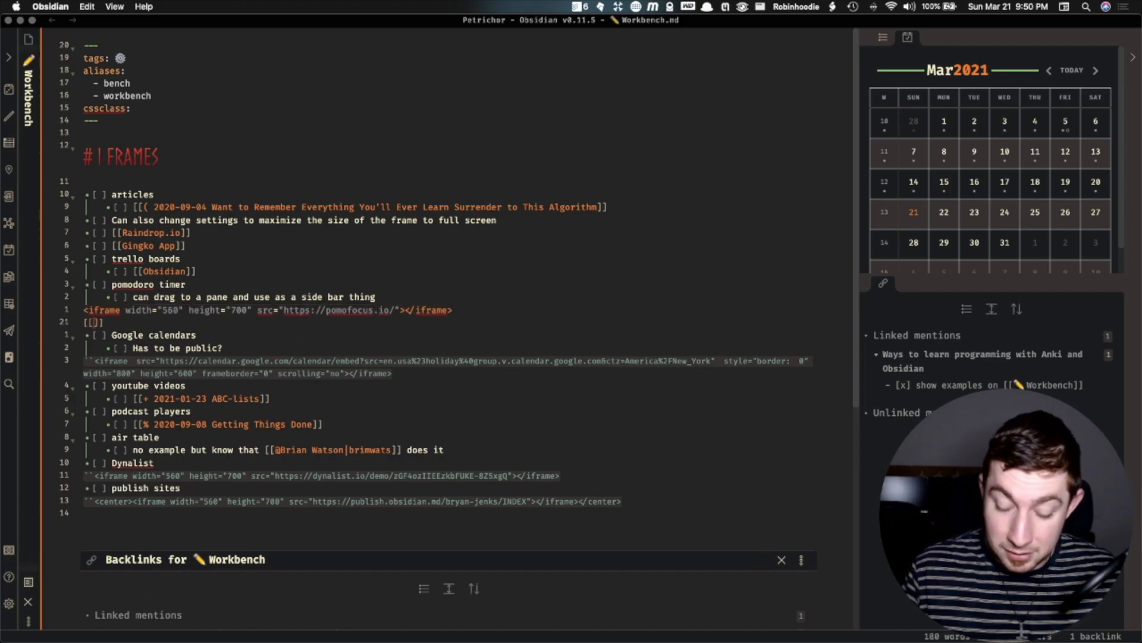
# Type a [[pomodoro]] link under the pomodoro iframe and open that note
pyautogui.write('pomodoro')
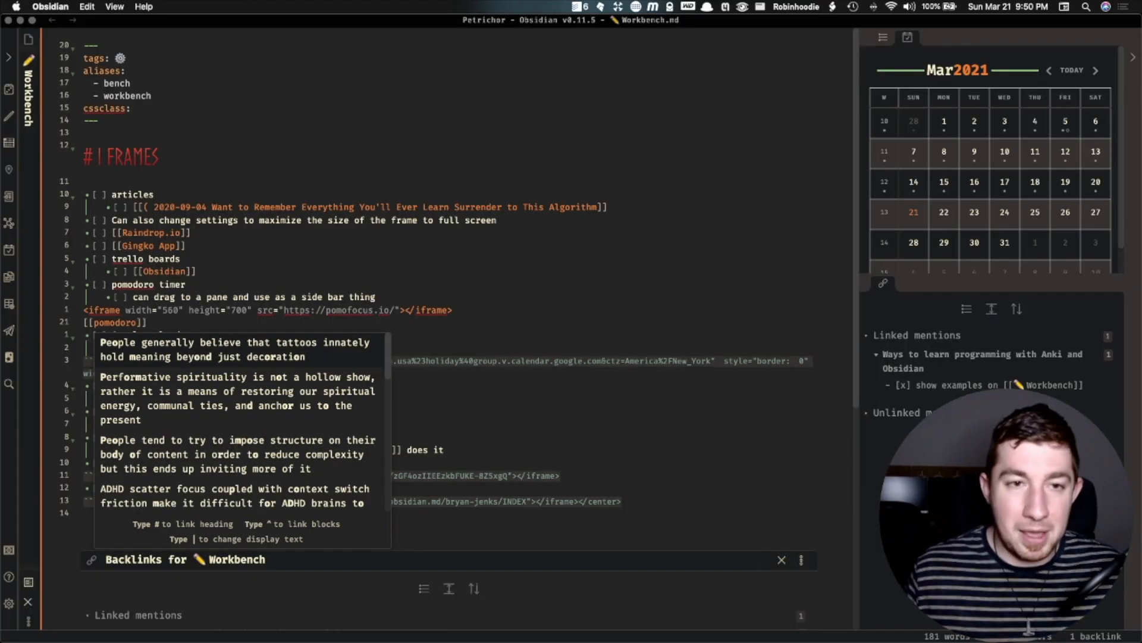
pyautogui.click(113, 322)
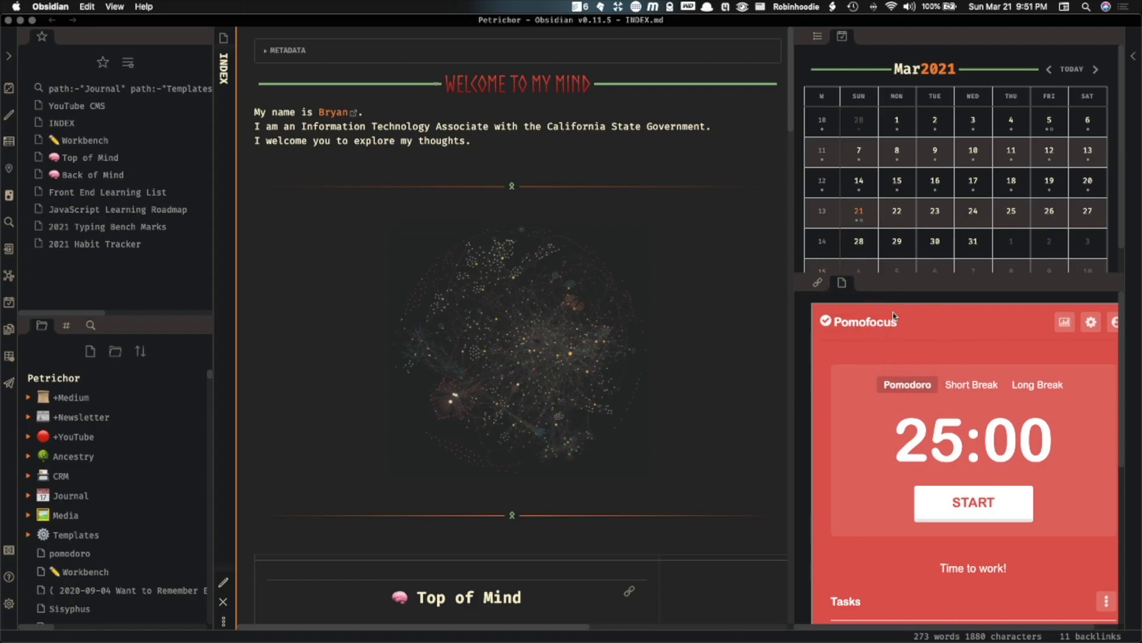
pyautogui.moveTo(1007, 459)
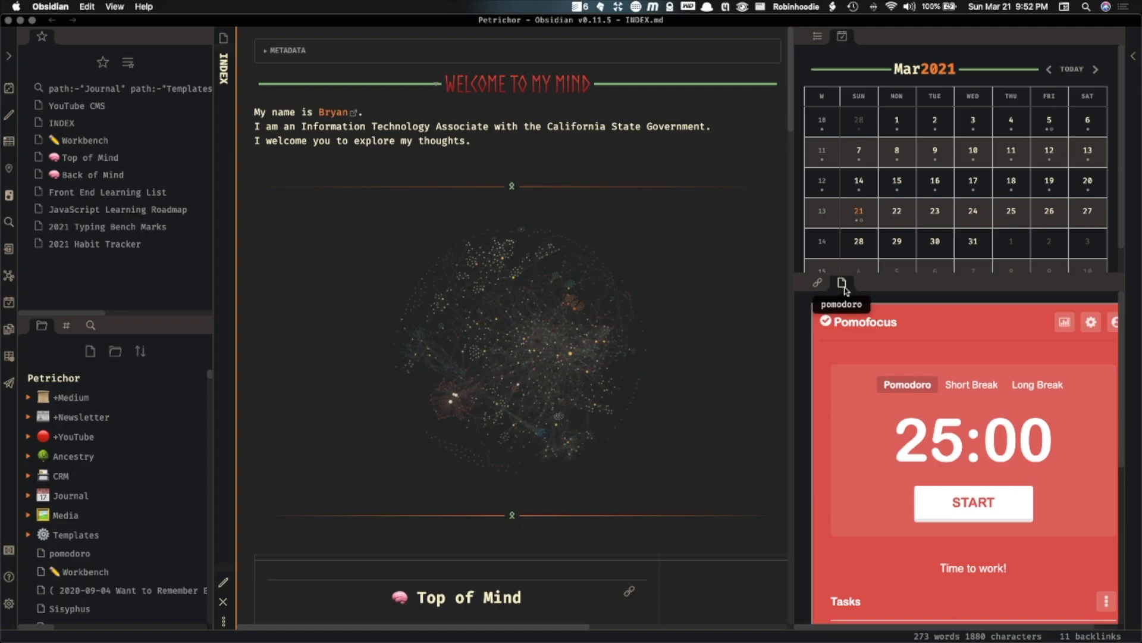
pyautogui.moveTo(608, 151)
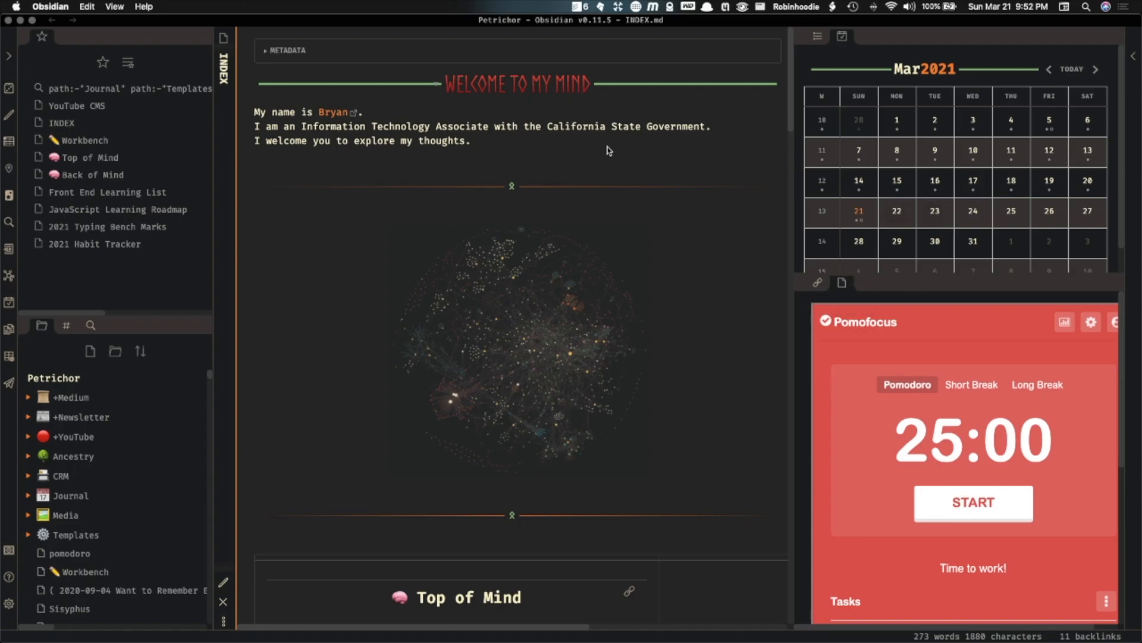
pyautogui.moveTo(441, 130)
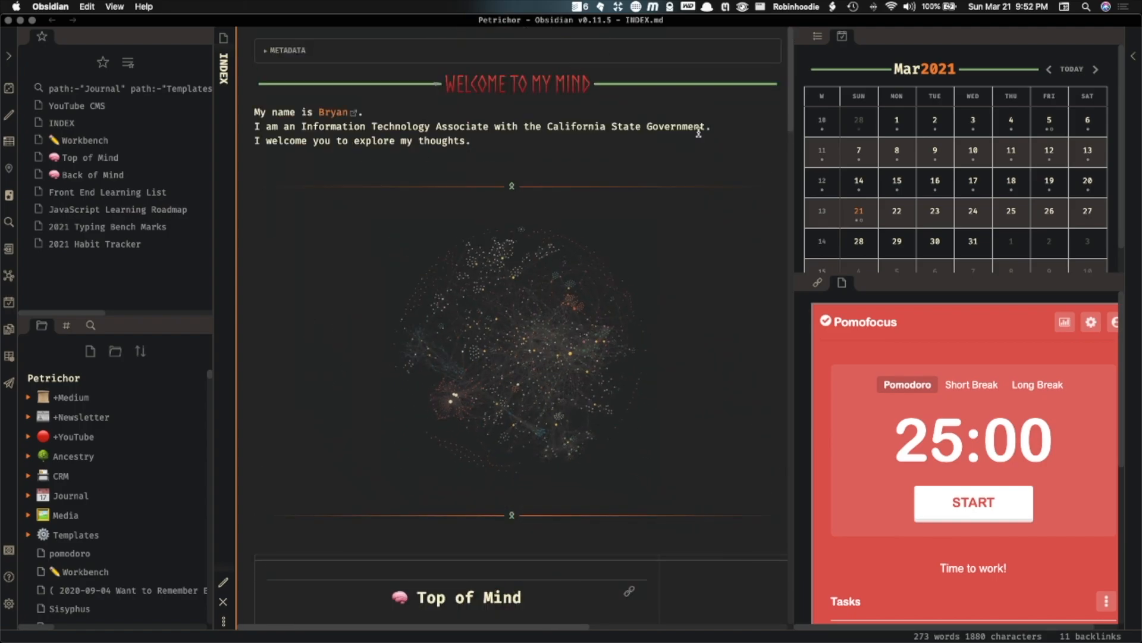
pyautogui.click(84, 140)
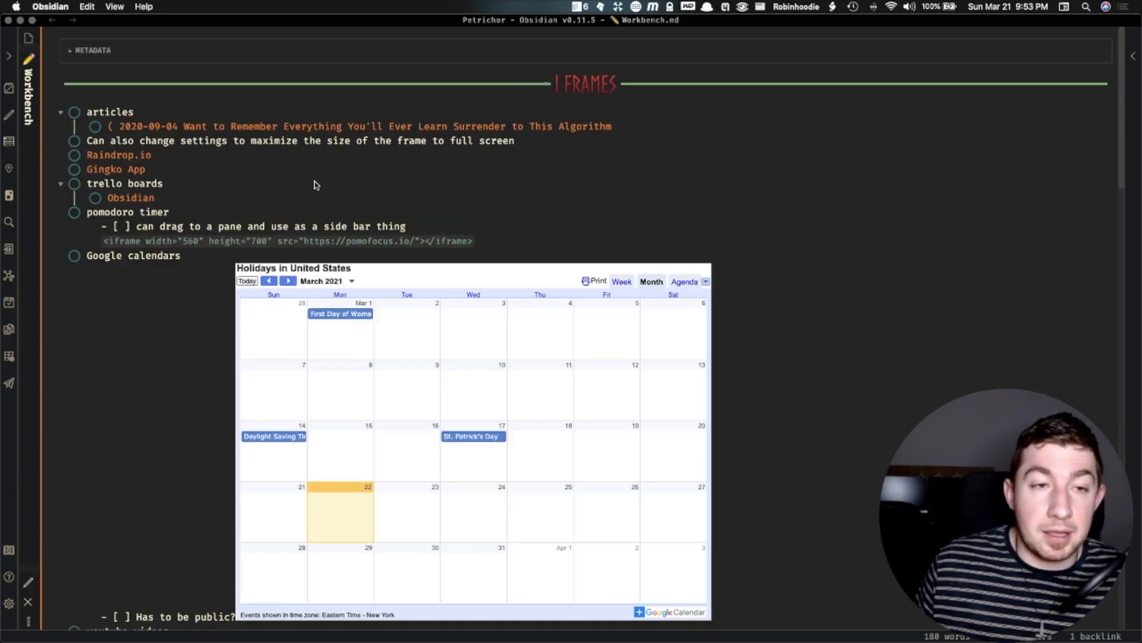
# Switch the holiday calendar to Agenda, back to Month, then page forward to April 2021
pyautogui.scroll(-3)
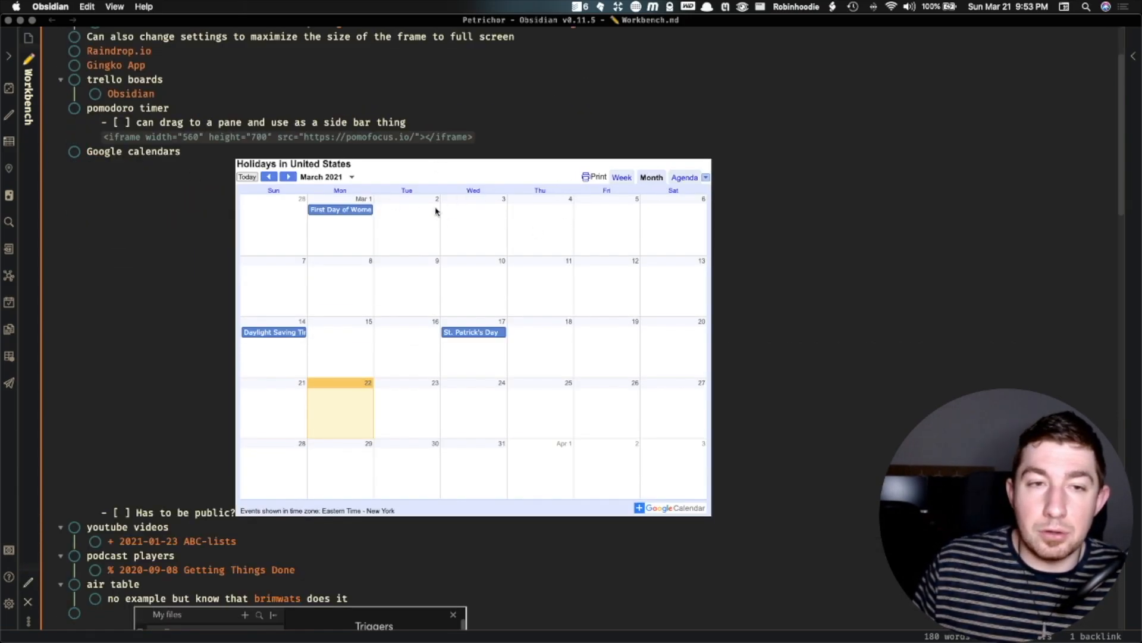
pyautogui.click(684, 178)
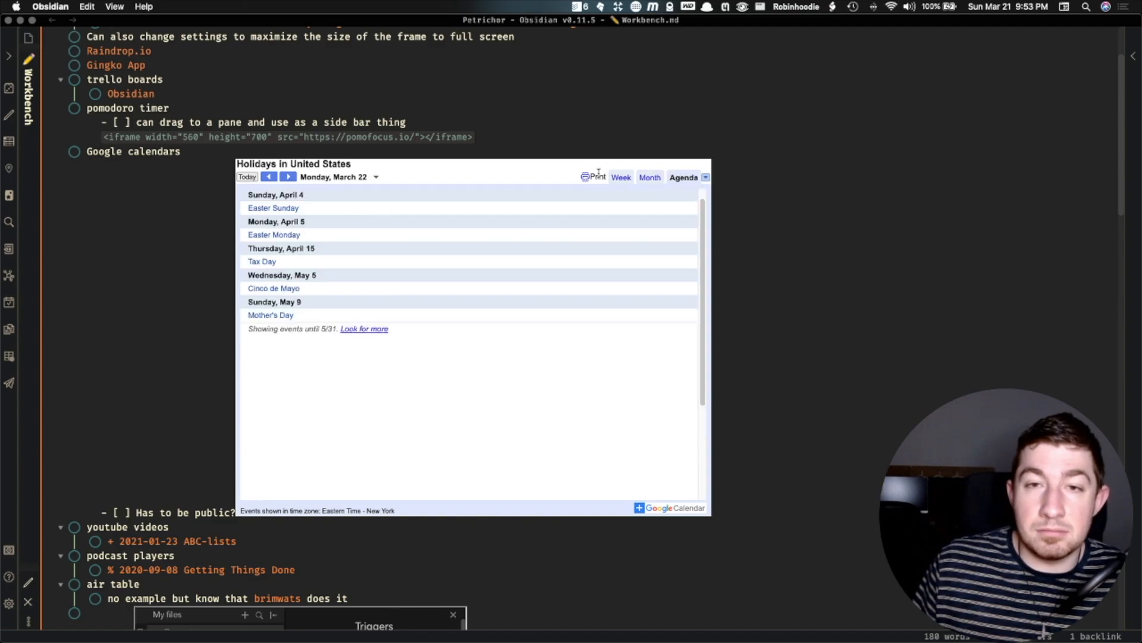
pyautogui.click(650, 178)
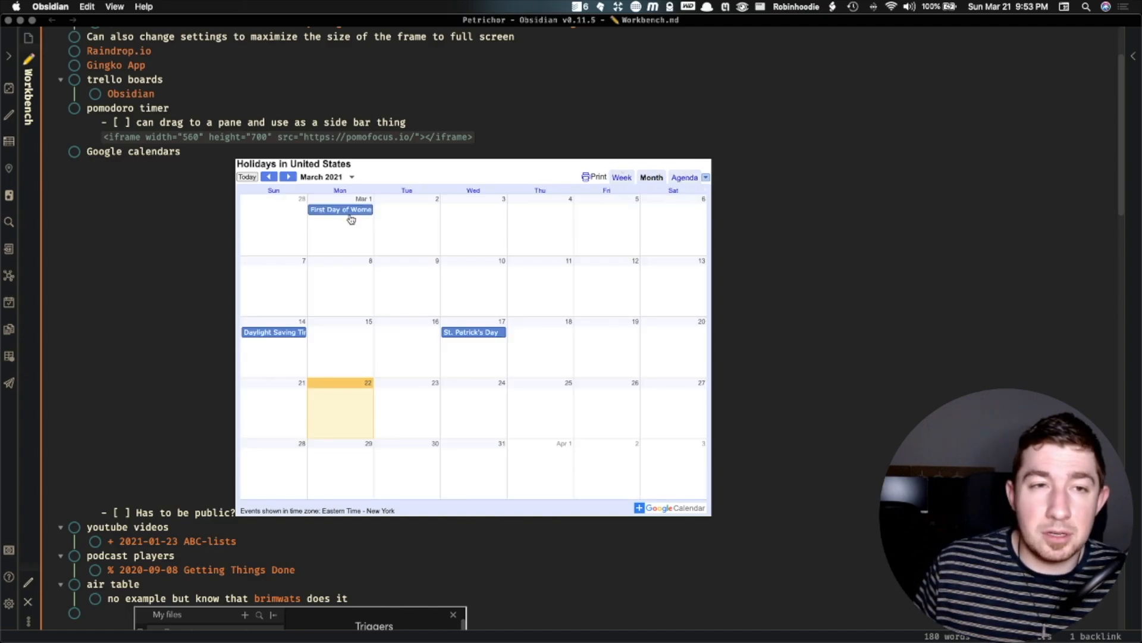
pyautogui.click(288, 176)
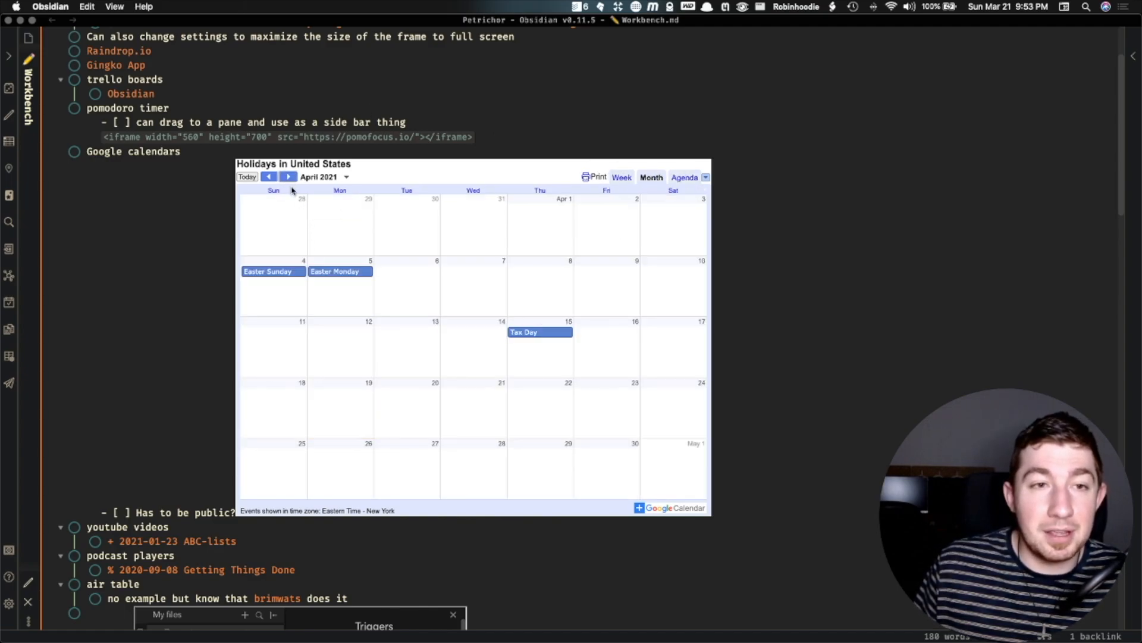
pyautogui.click(290, 176)
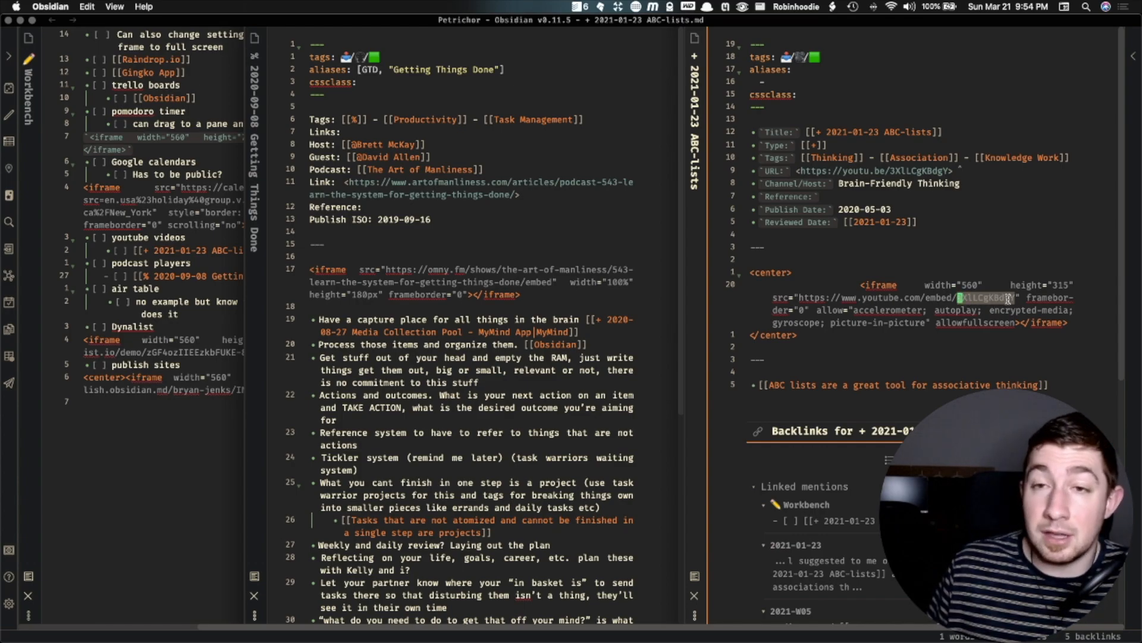
pyautogui.moveTo(955, 241)
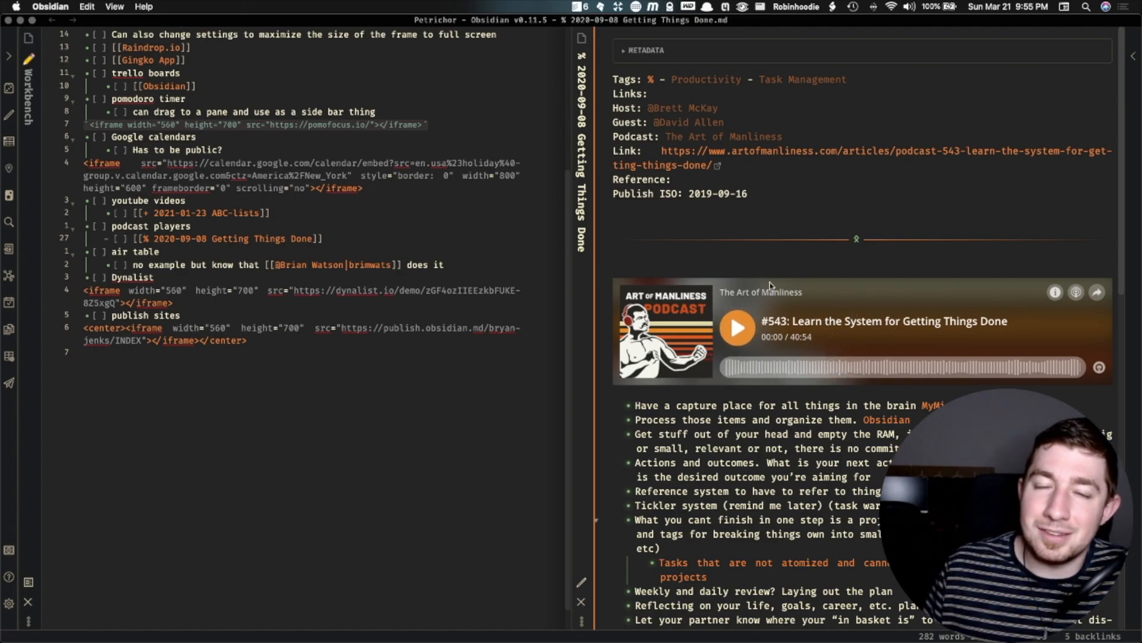
pyautogui.moveTo(729, 285)
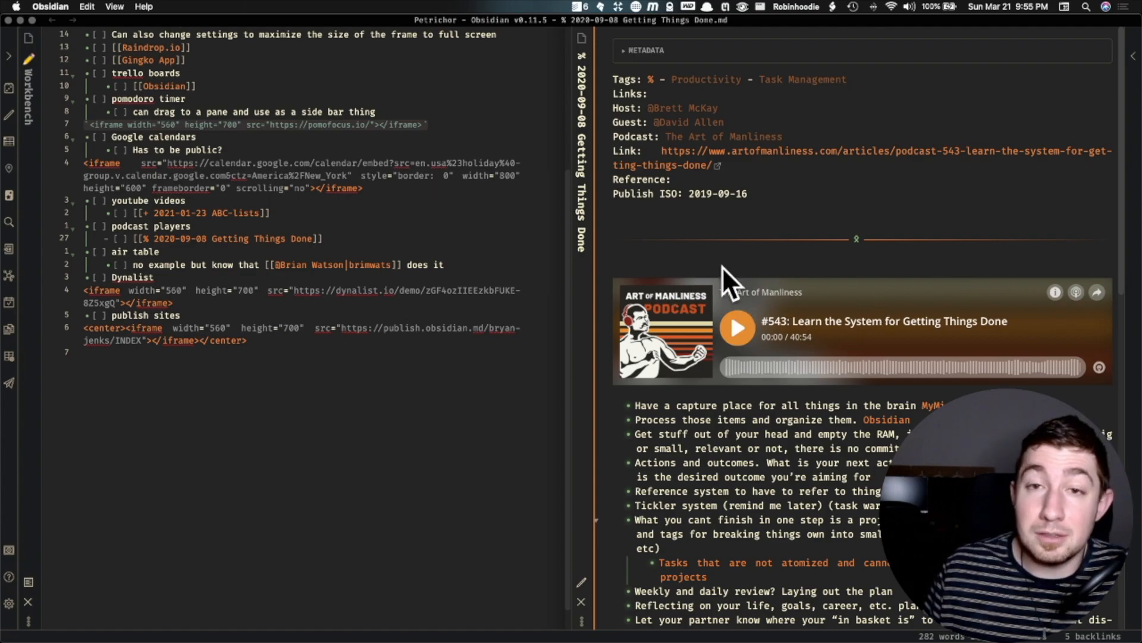
pyautogui.moveTo(721, 241)
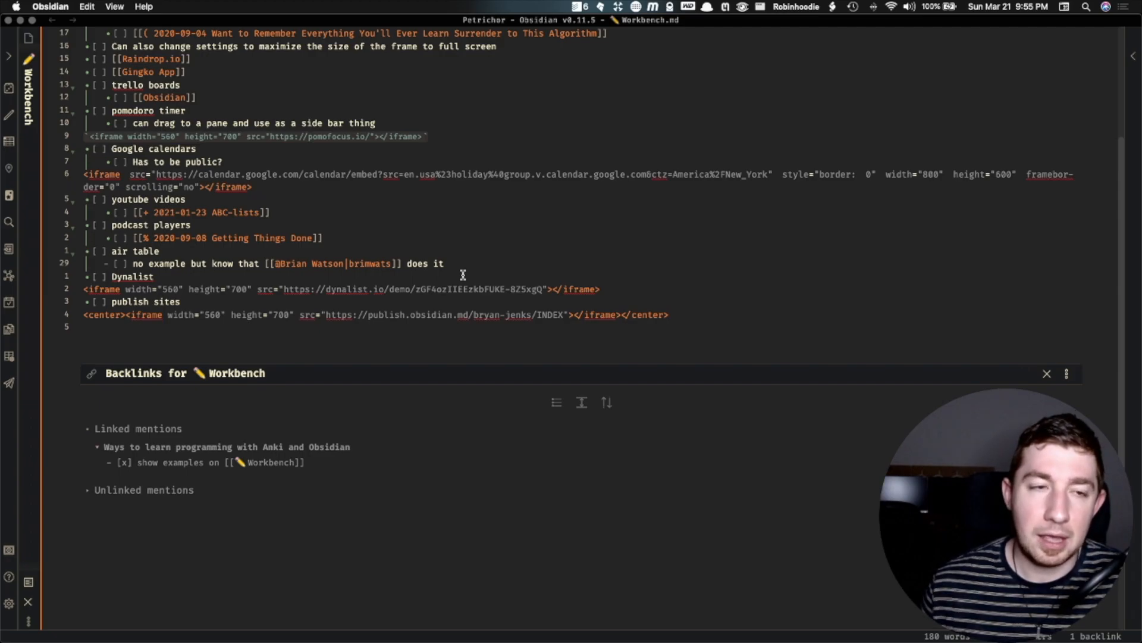
pyautogui.moveTo(416, 249)
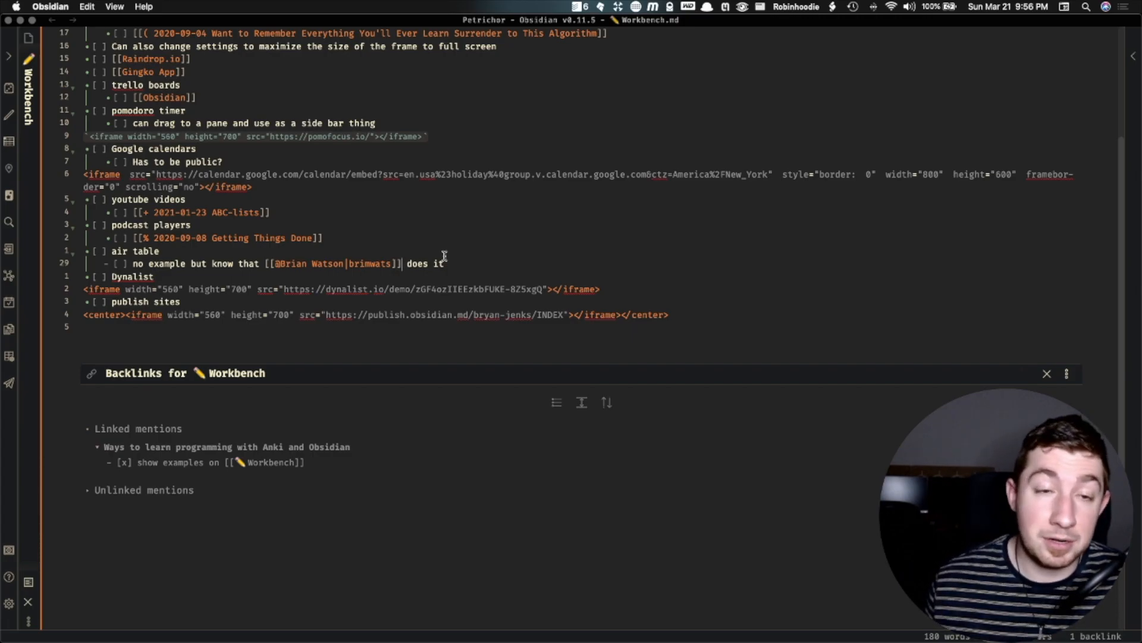
pyautogui.moveTo(406, 242)
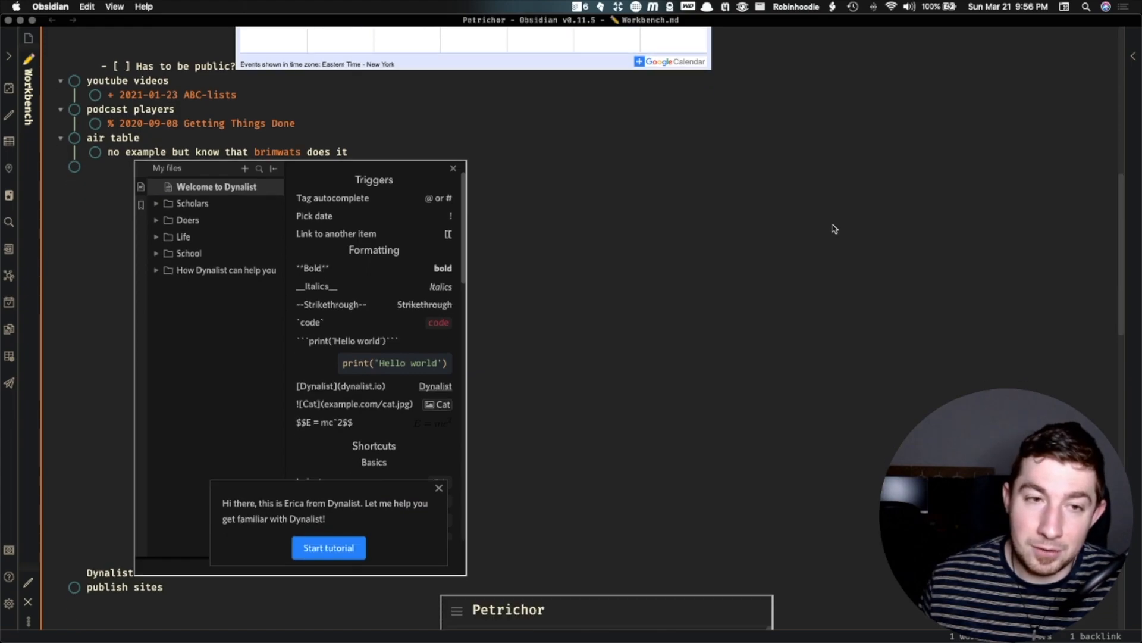
pyautogui.moveTo(439, 487)
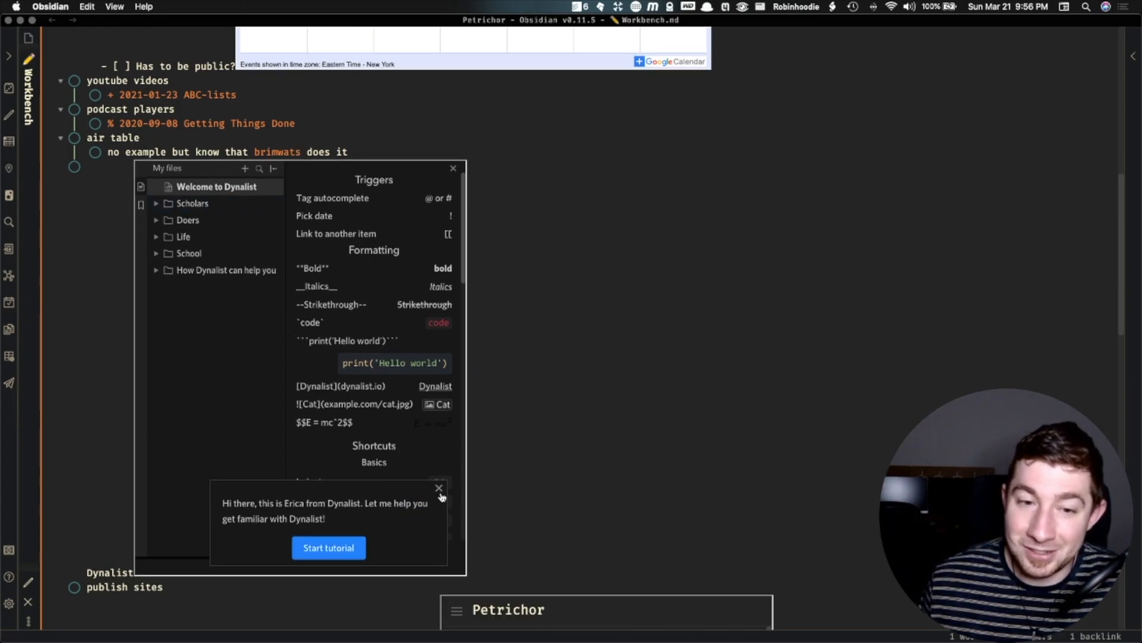
# Close the Dynalist tutorial popup and scroll down to the Petrichor publish embed
pyautogui.click(439, 488)
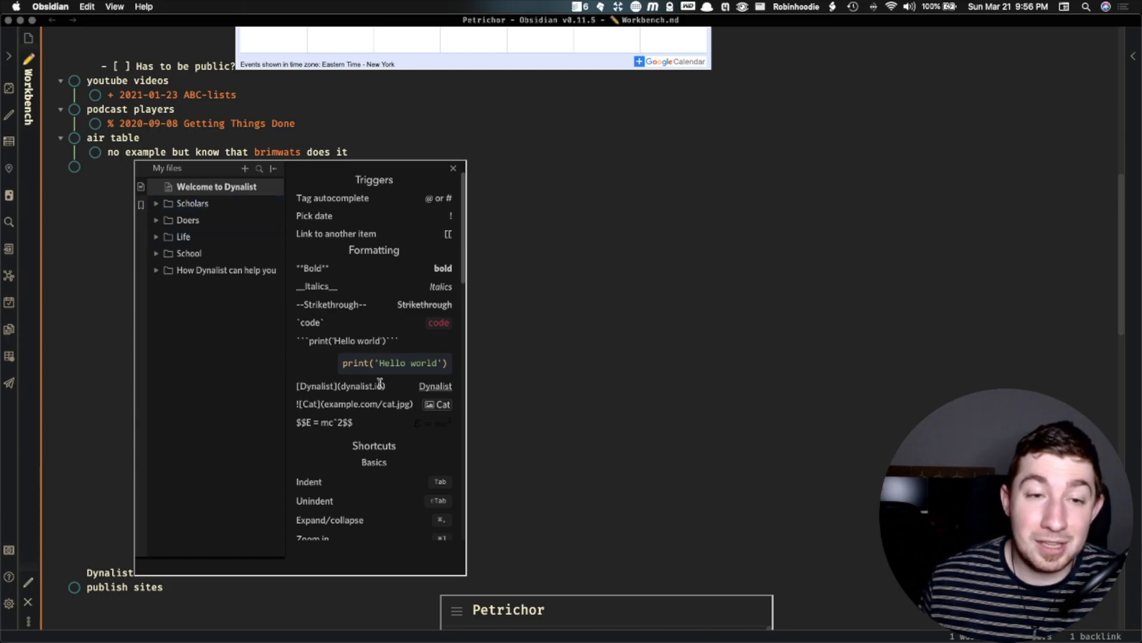
pyautogui.scroll(-3)
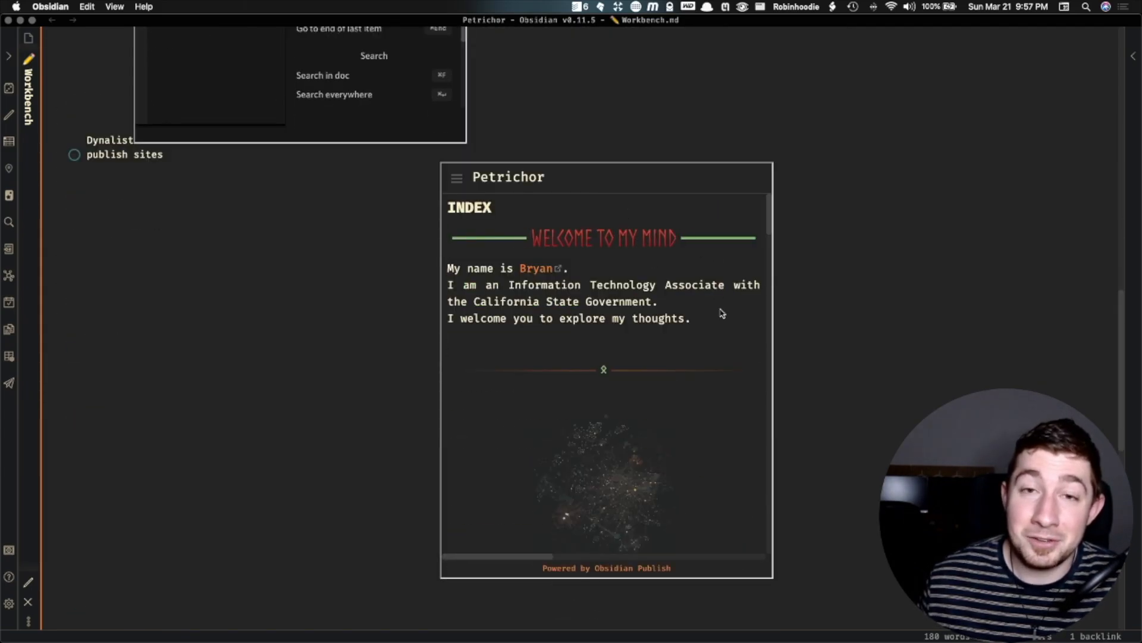
# Select text inside the embedded Petrichor publish page to show it is interactive
pyautogui.moveTo(539, 301); pyautogui.dragTo(691, 319)
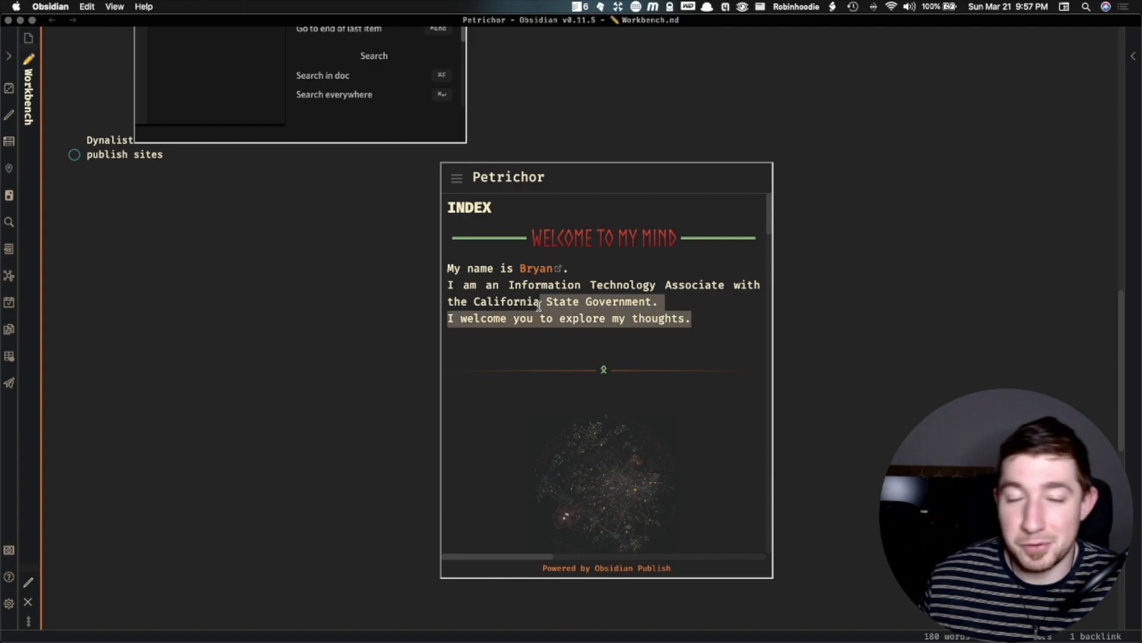